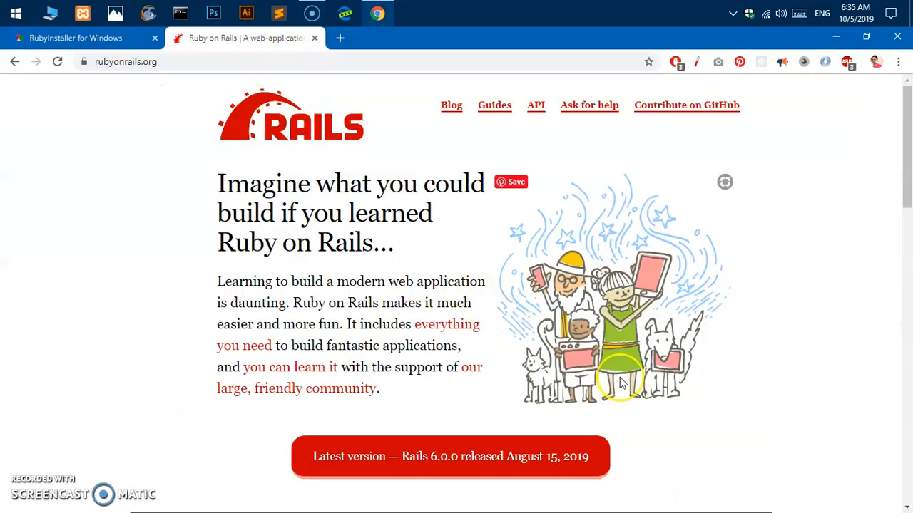
mouse_move(763, 143)
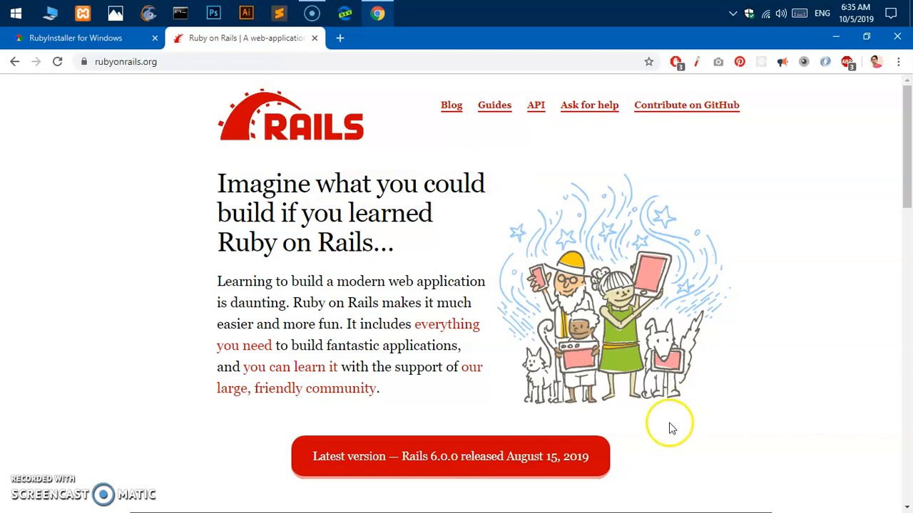
mouse_move(410, 407)
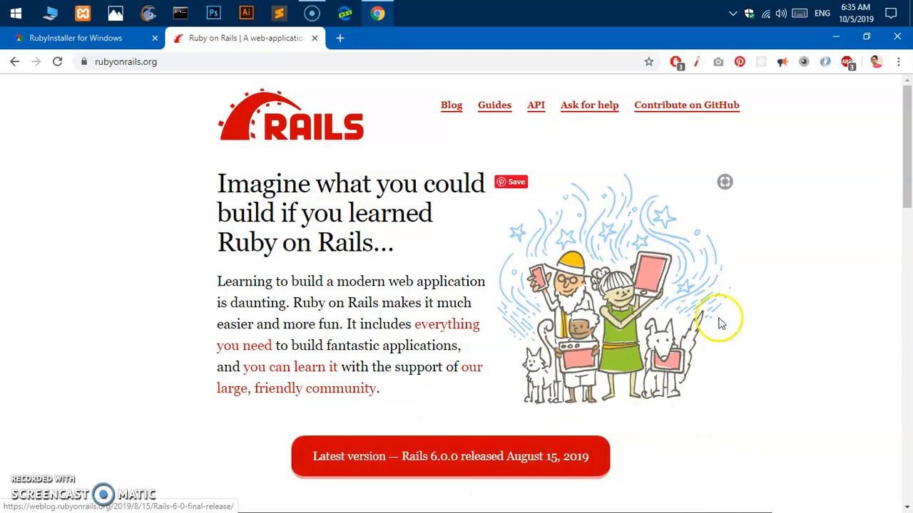
mouse_move(632, 446)
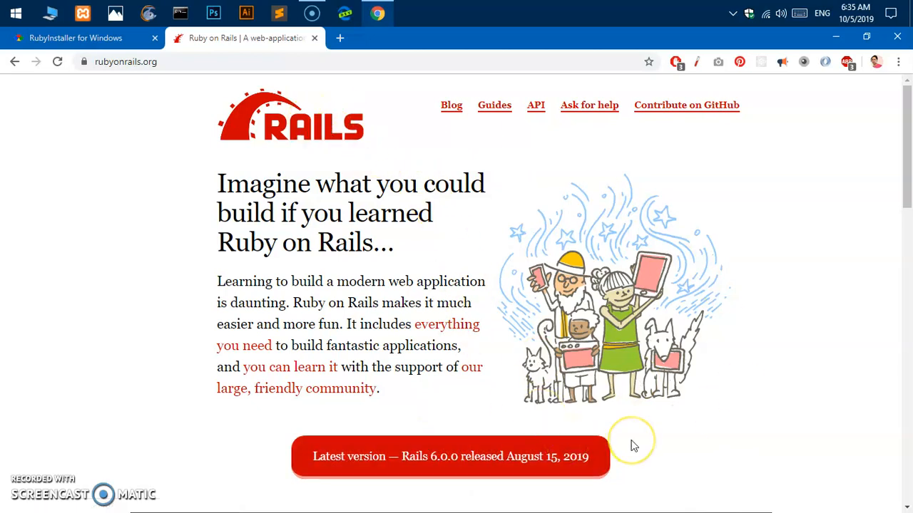
Switch Chrome from the Rails homepage to the RubyInstaller for Windows tab
left_click(76, 38)
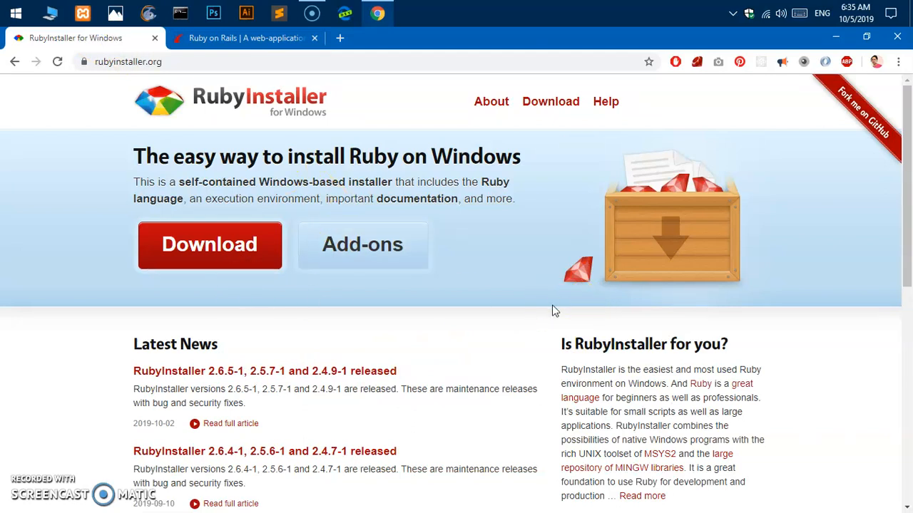
Download the Ruby+Devkit 2.6.5-1 (x64) installer to the Desktop and minimize Chrome
left_click(129, 61)
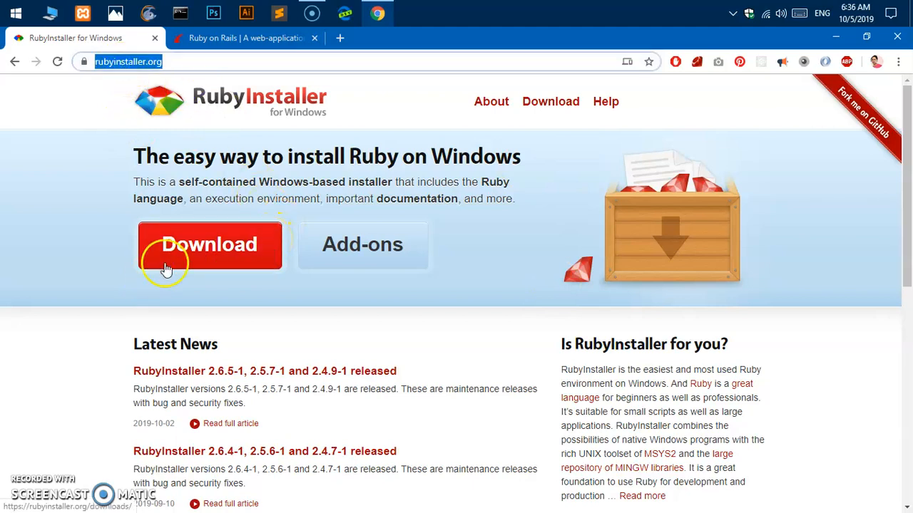
left_click(209, 245)
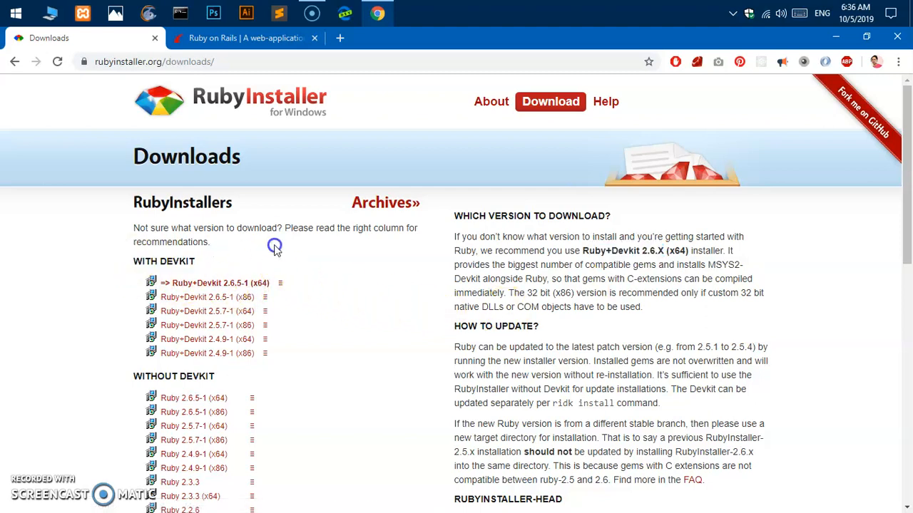
left_click(214, 283)
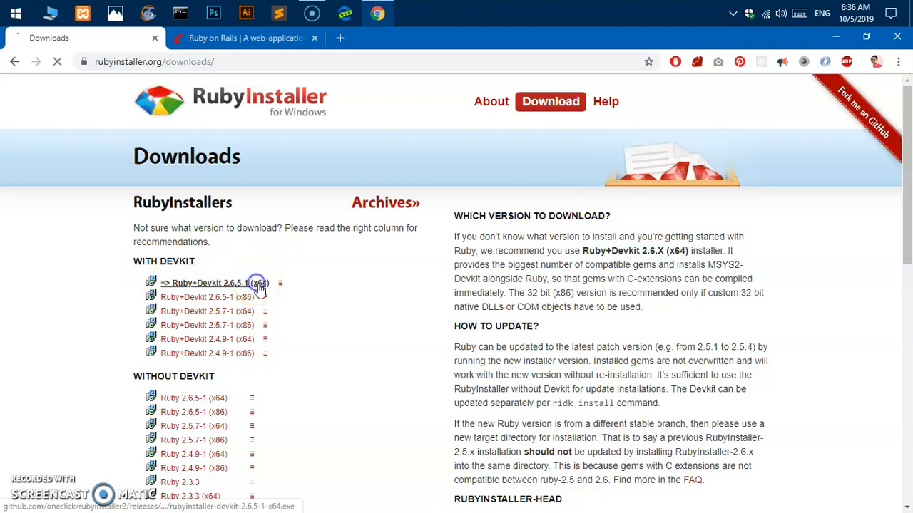
left_click(207, 283)
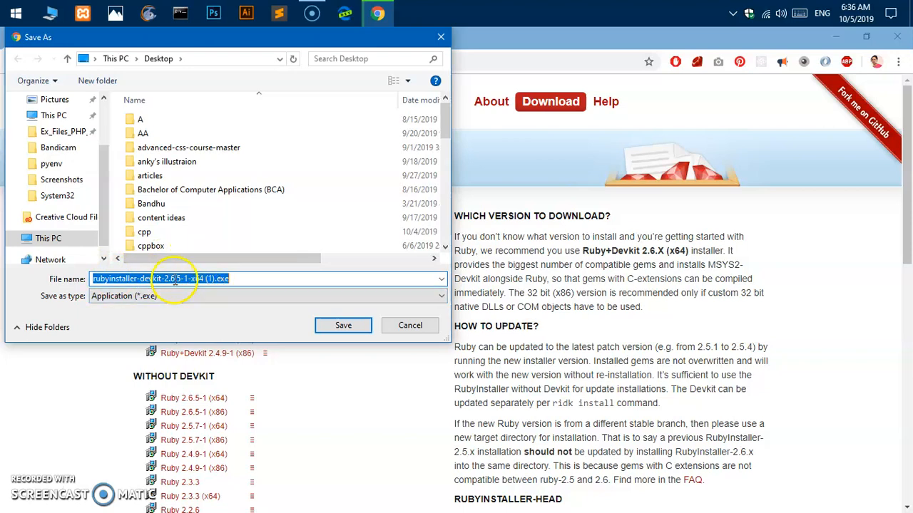
left_click(343, 326)
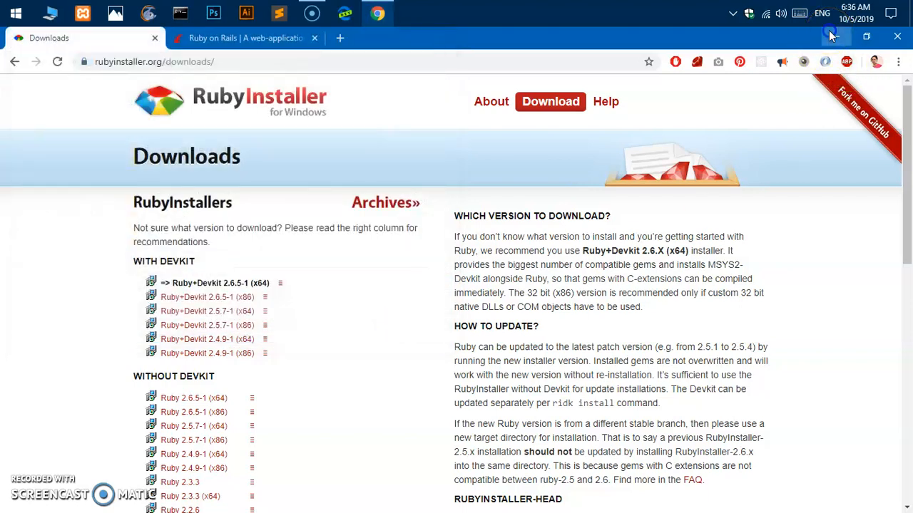
left_click(834, 36)
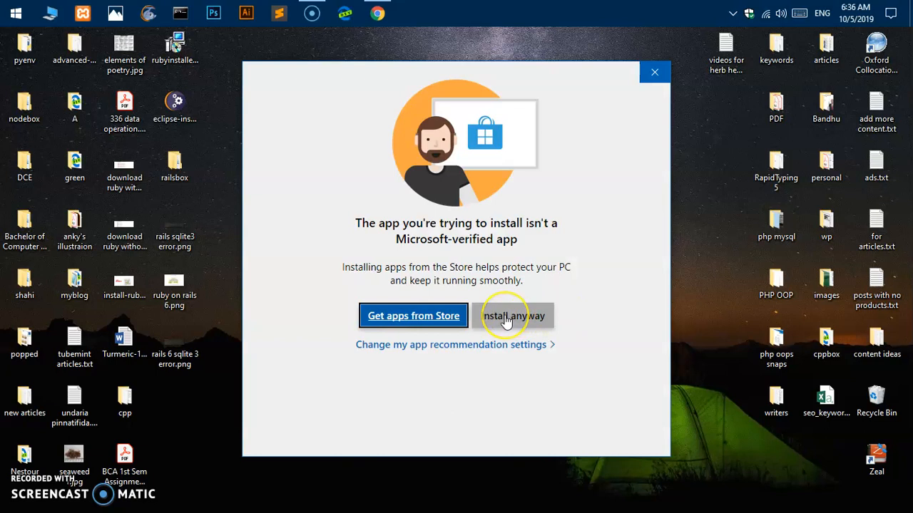
Install Ruby 2.6.5-1 to C:\Ruby with UTF-8 encoding, keeping 'Run ridk install' checked
left_click(512, 316)
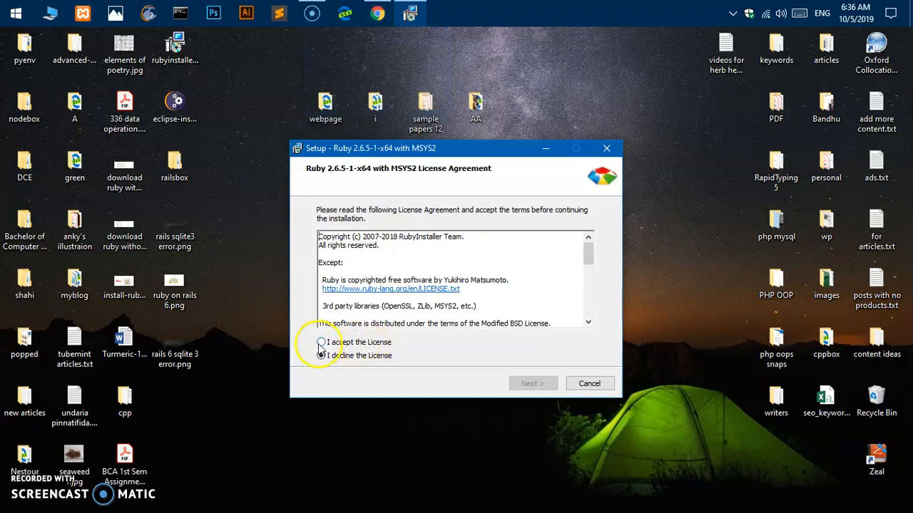
left_click(321, 342)
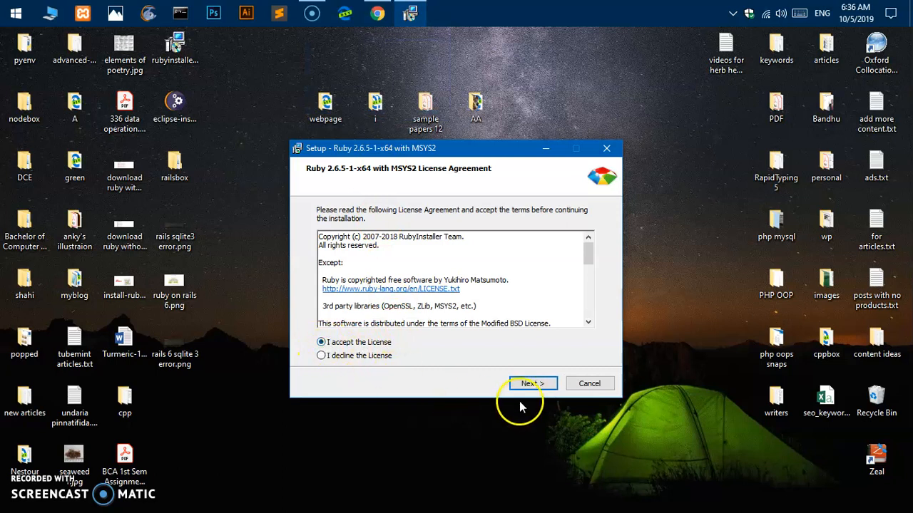
left_click(532, 383)
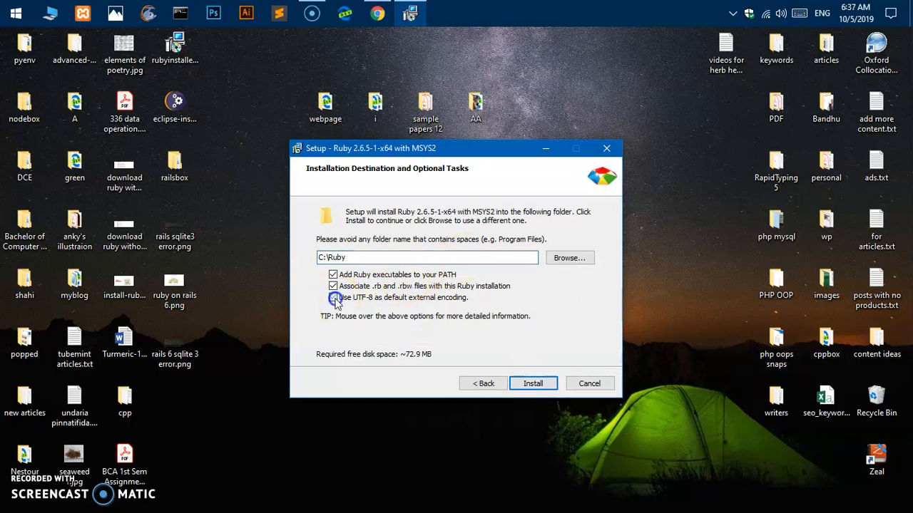
left_click(332, 297)
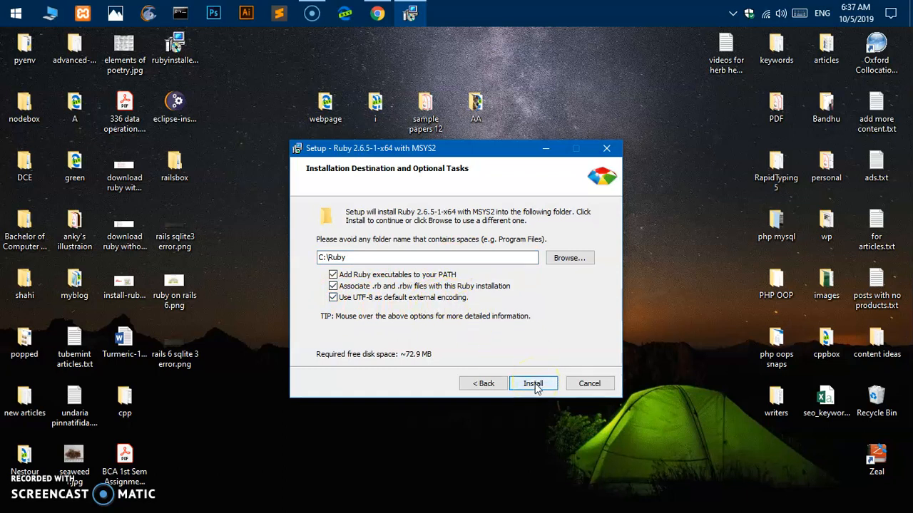
left_click(533, 383)
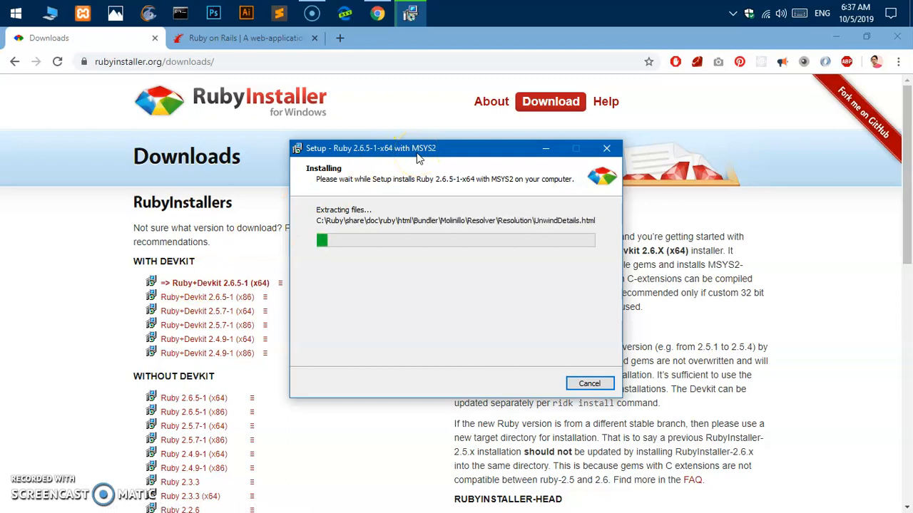
mouse_move(439, 157)
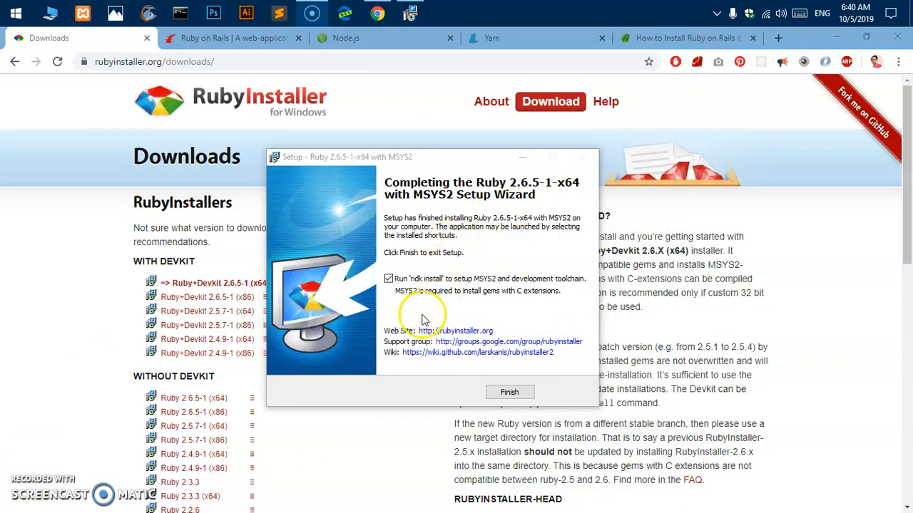
mouse_move(460, 229)
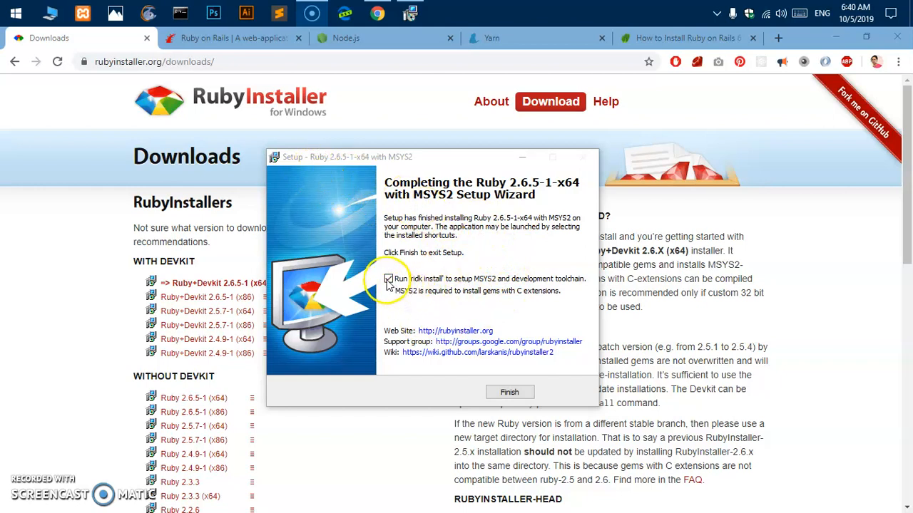
left_click(389, 279)
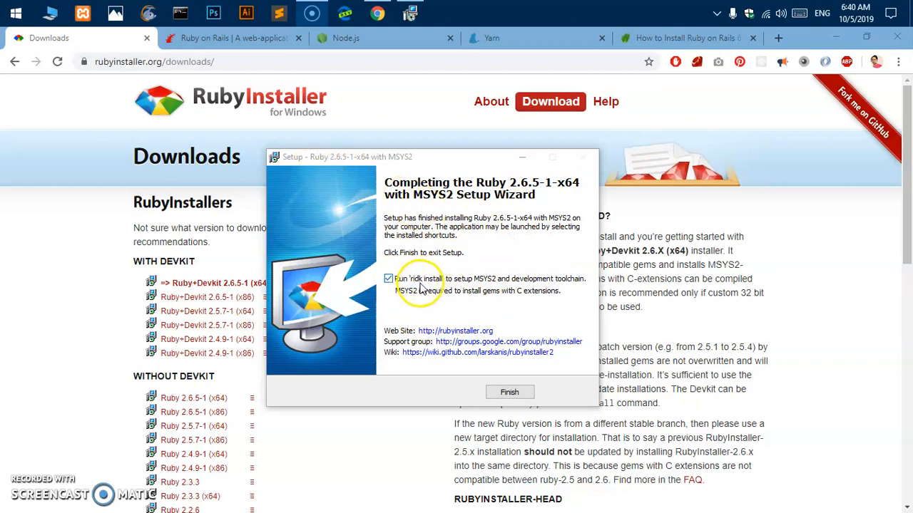
mouse_move(471, 285)
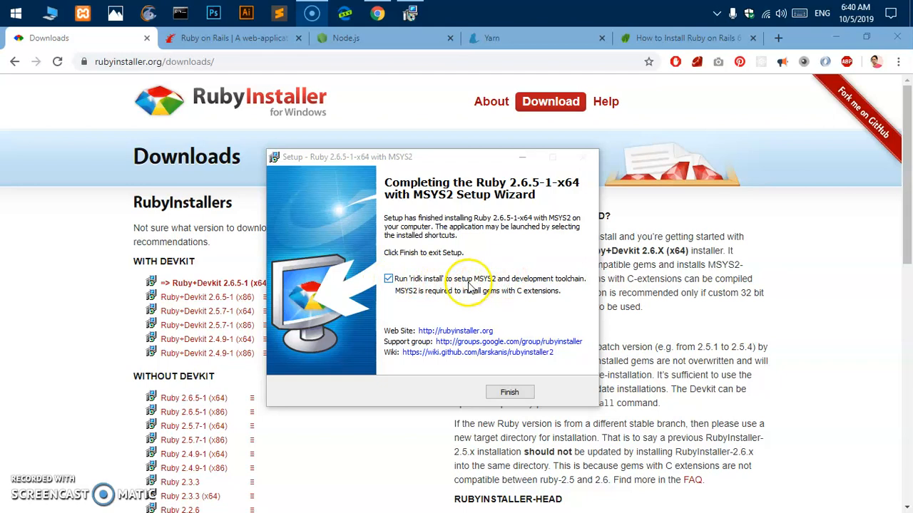
mouse_move(509, 410)
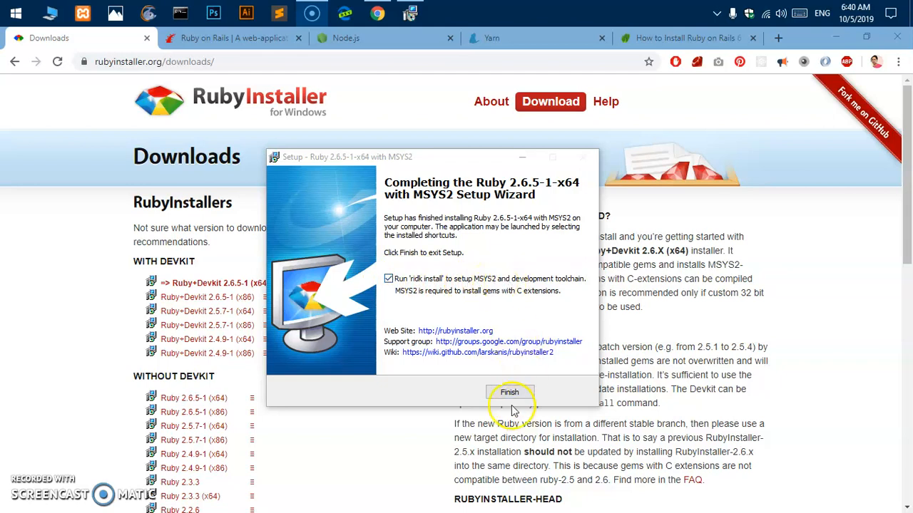
left_click(509, 392)
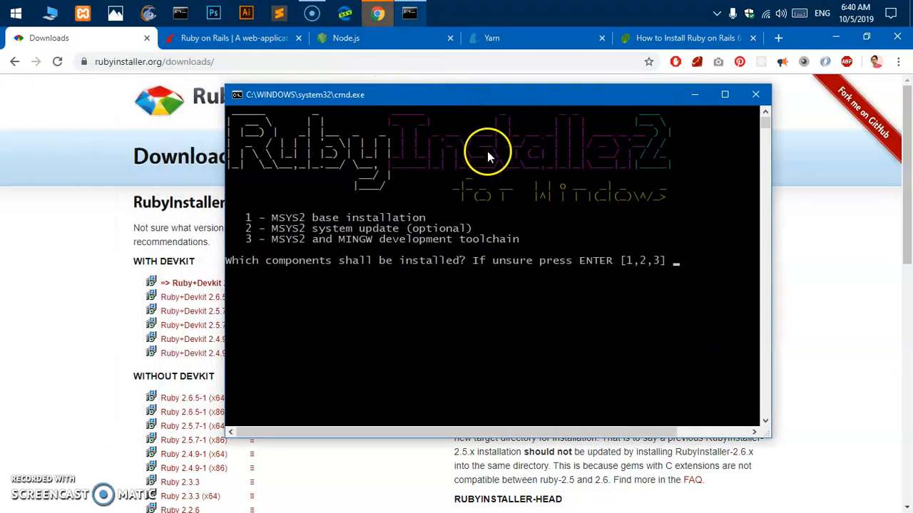
mouse_move(437, 232)
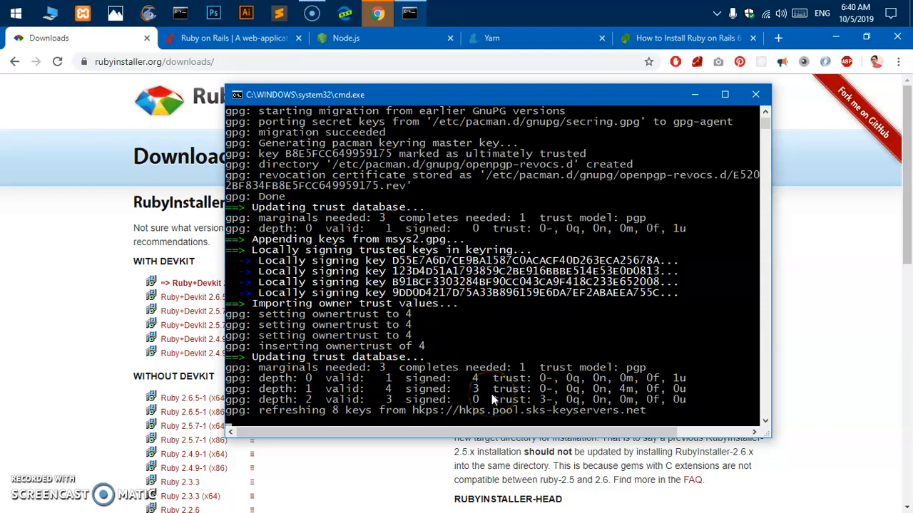
mouse_move(448, 342)
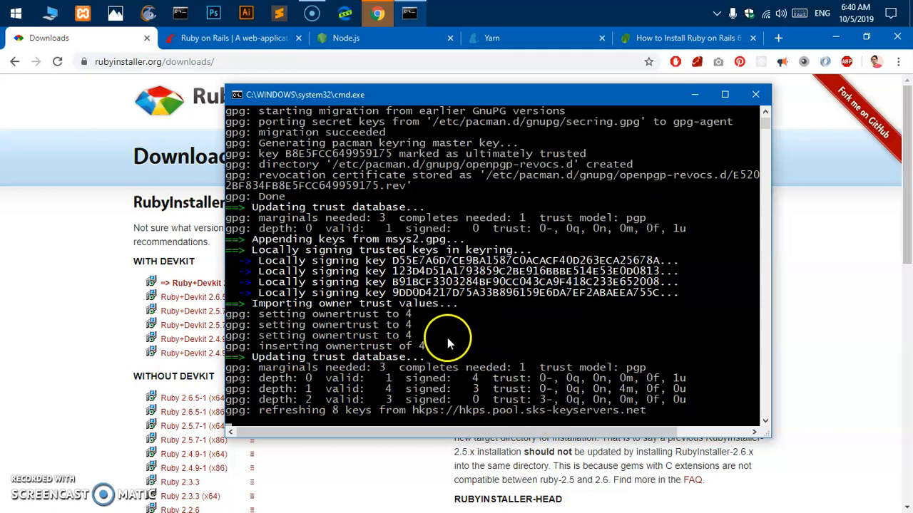
mouse_move(488, 100)
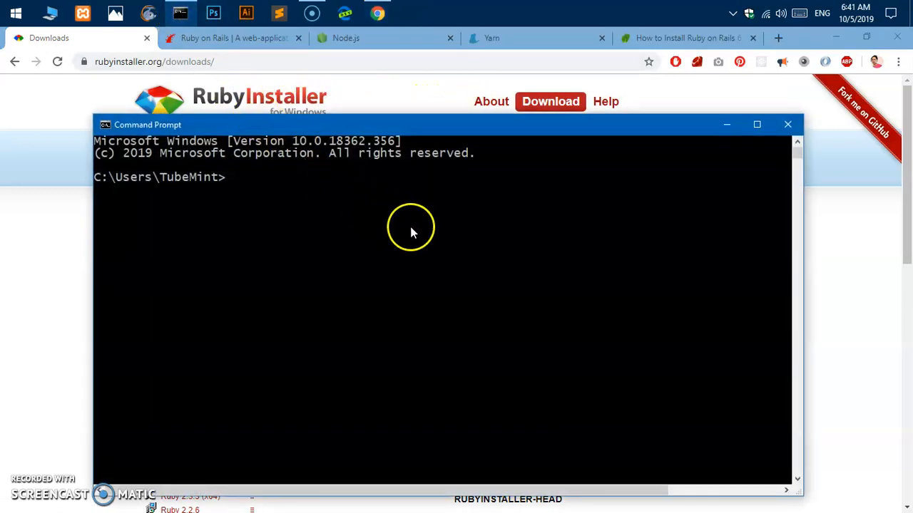
In irb, print "hello world" and evaluate 45+645
type("irb")
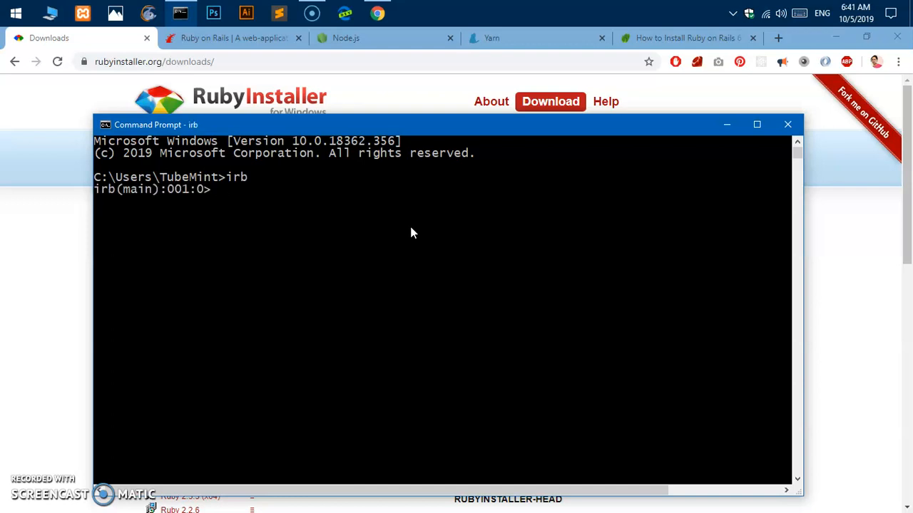
type("put")
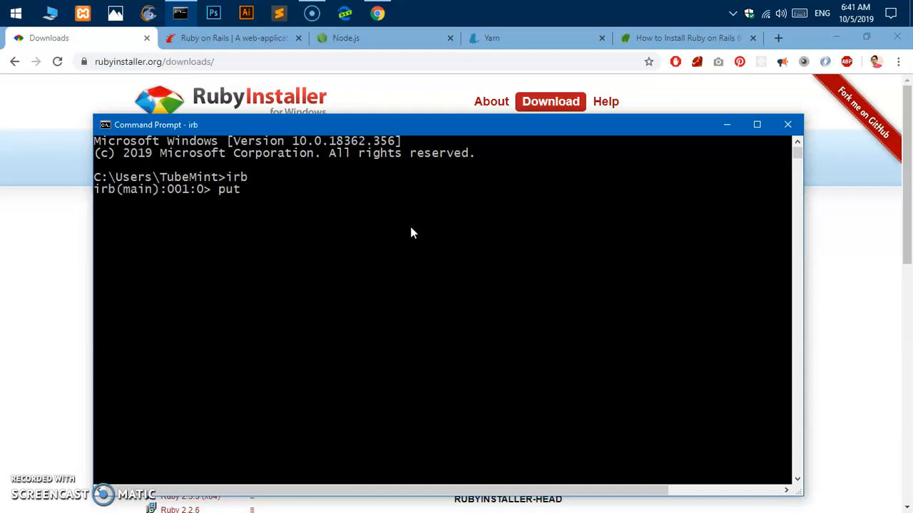
type("s \"")
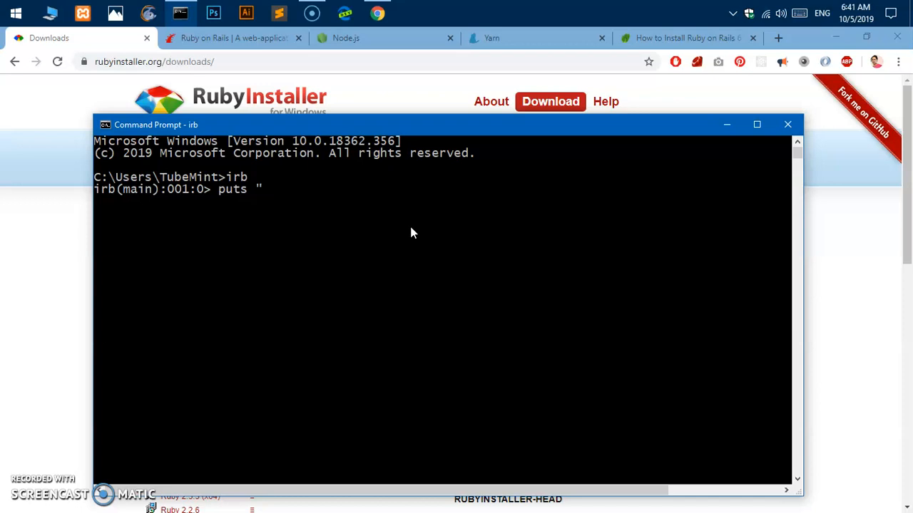
type("he")
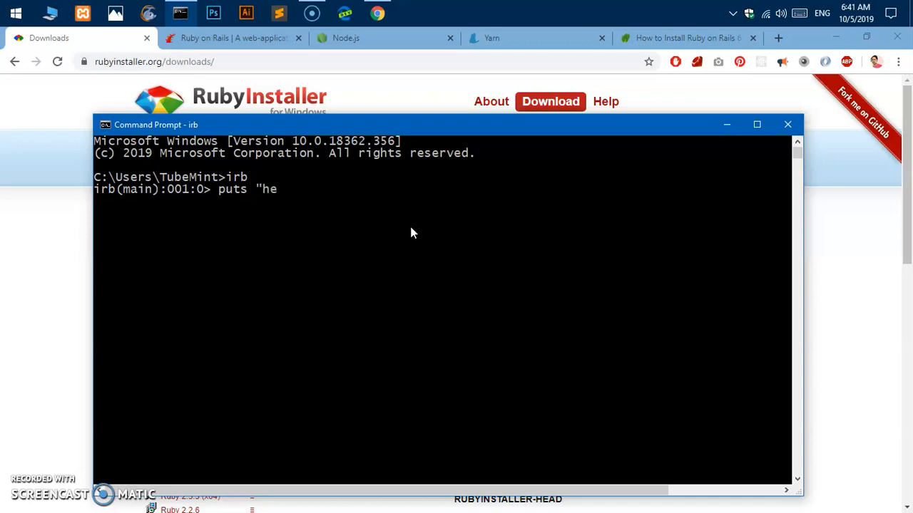
type("llo work")
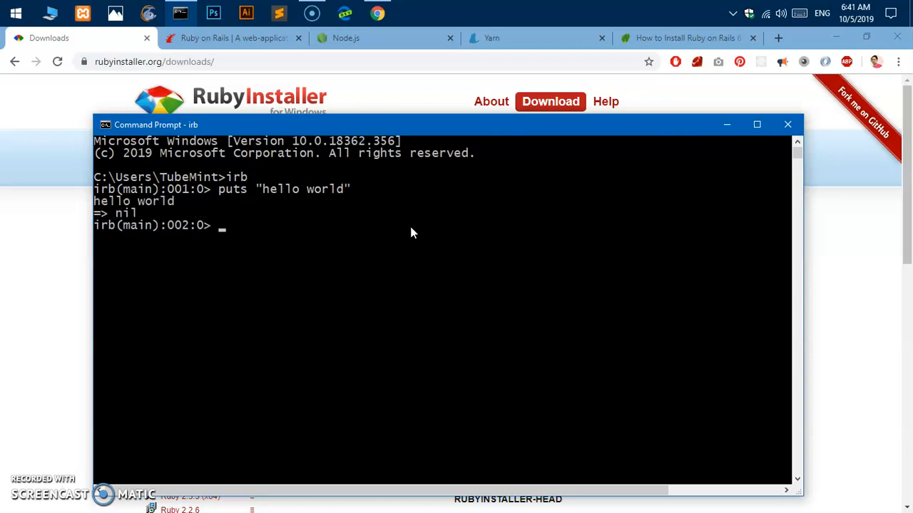
type("45+645")
type("exit")
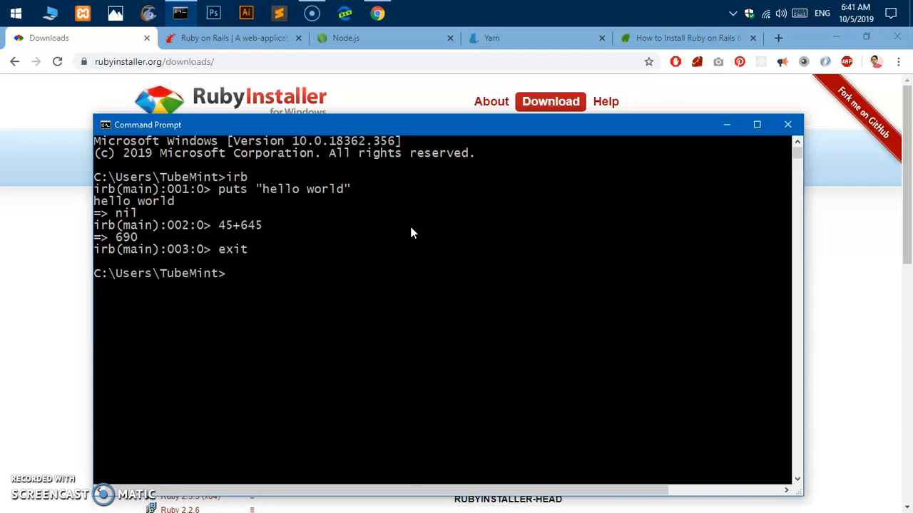
Check ruby -v reports 2.6.5, then list installed gems with gem list
type("ruby -v")
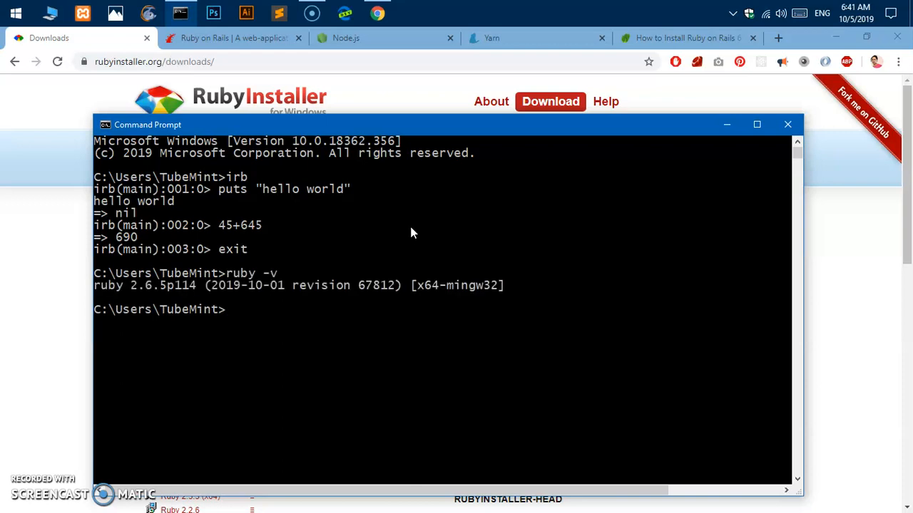
type("c")
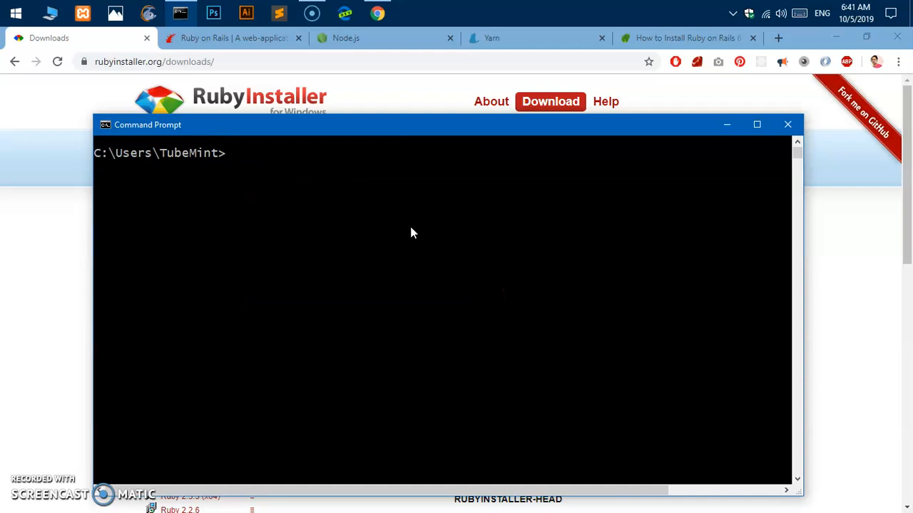
type("gem")
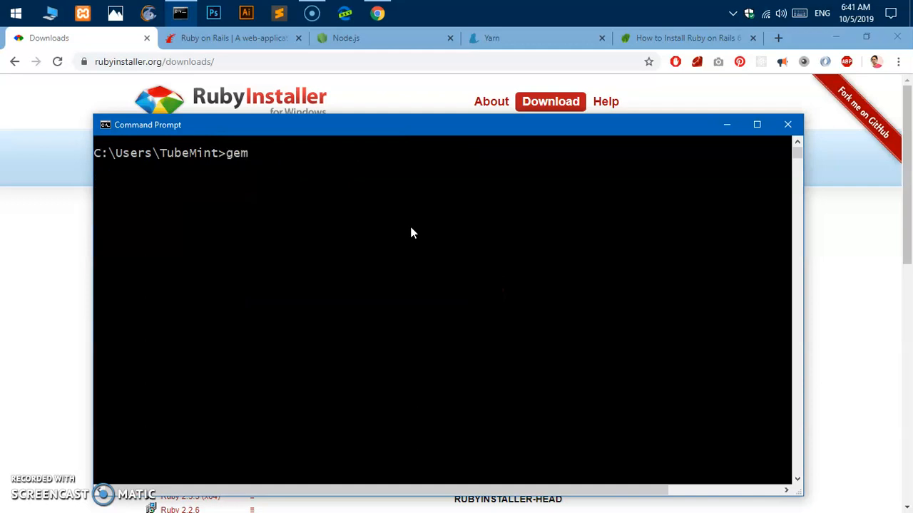
type("list")
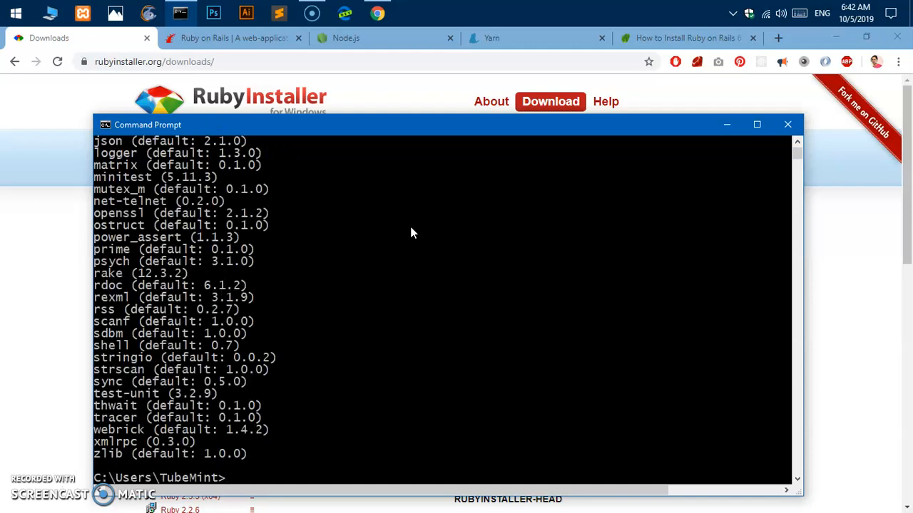
type("c")
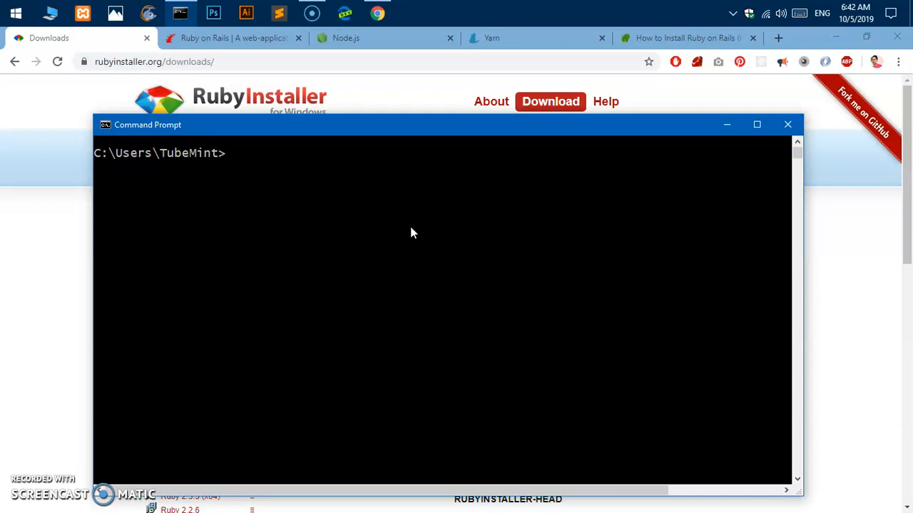
Browse the Node.js and Yarn sites, then check node -v and yarn -v in Command Prompt
left_click(346, 38)
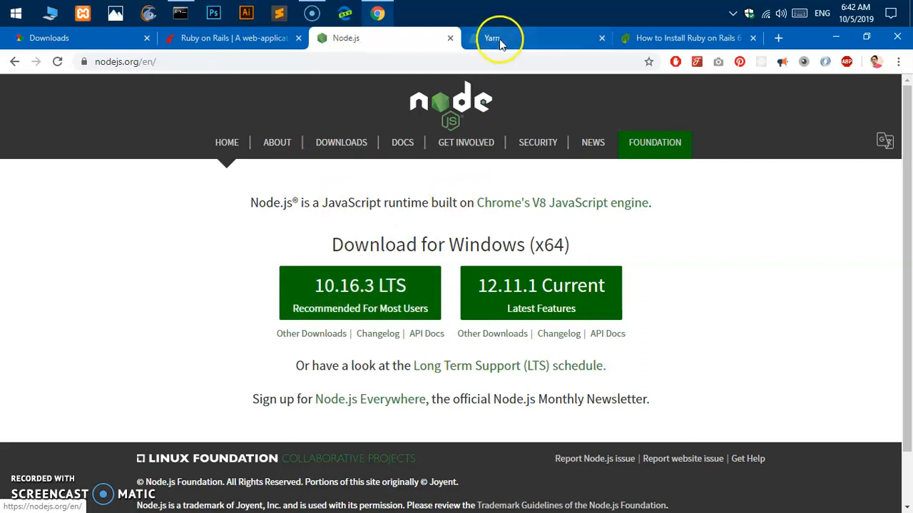
left_click(491, 38)
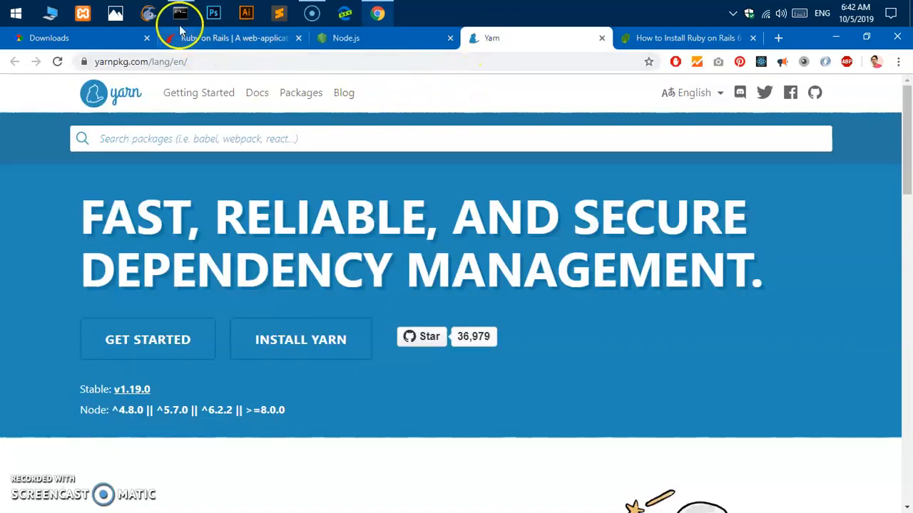
left_click(179, 13)
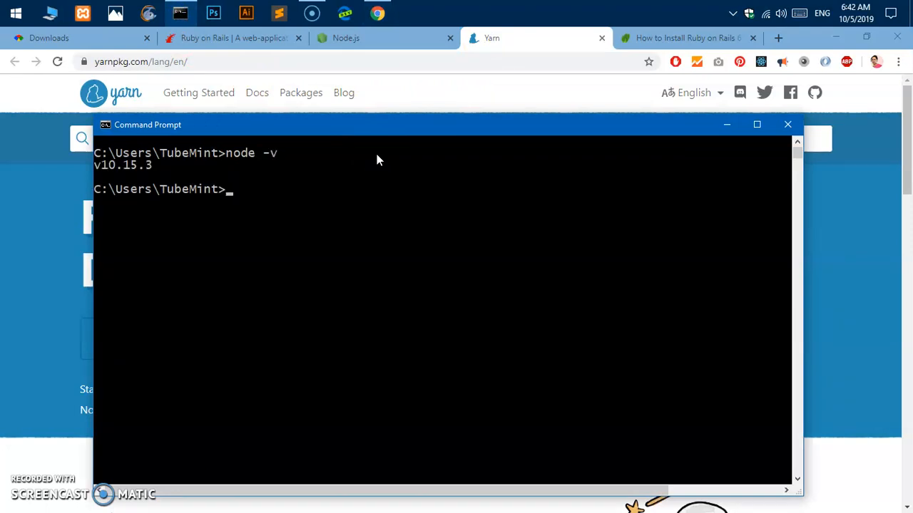
type("yarn")
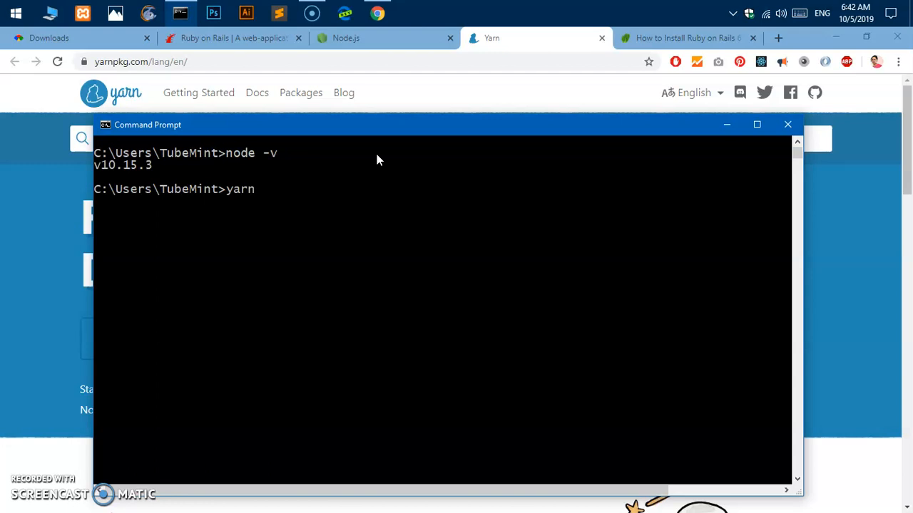
type("-v")
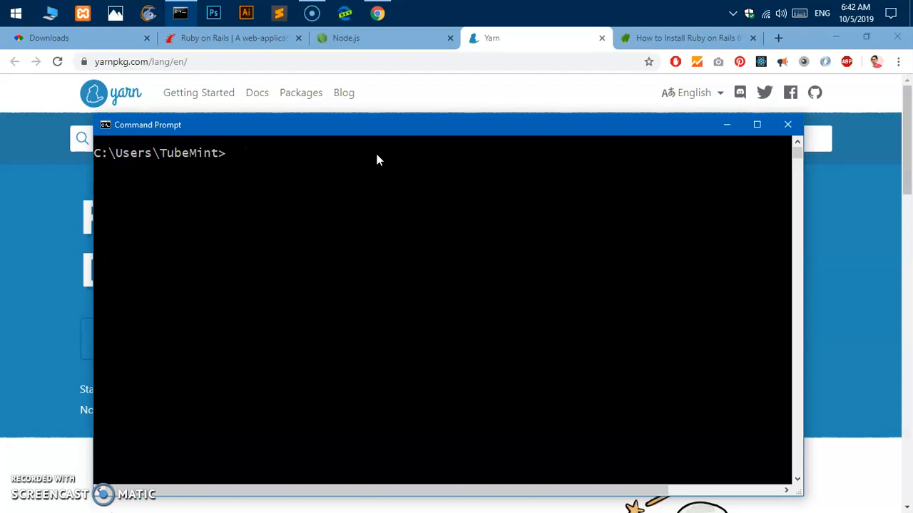
Run gem install rails --no-document
type("gem ins")
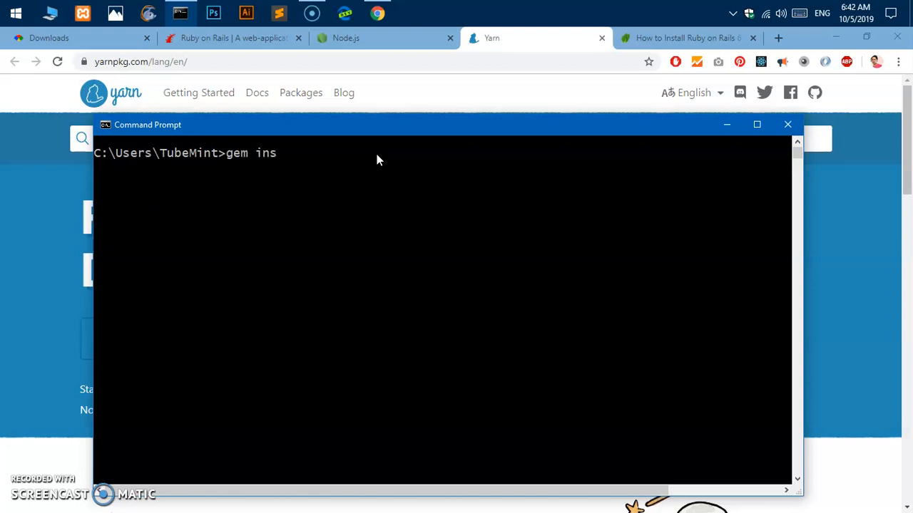
type("tall rails")
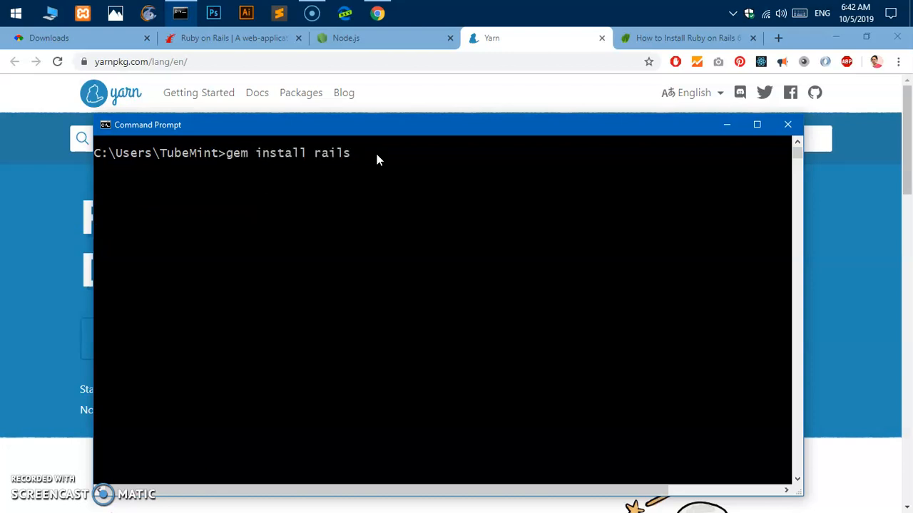
type("--")
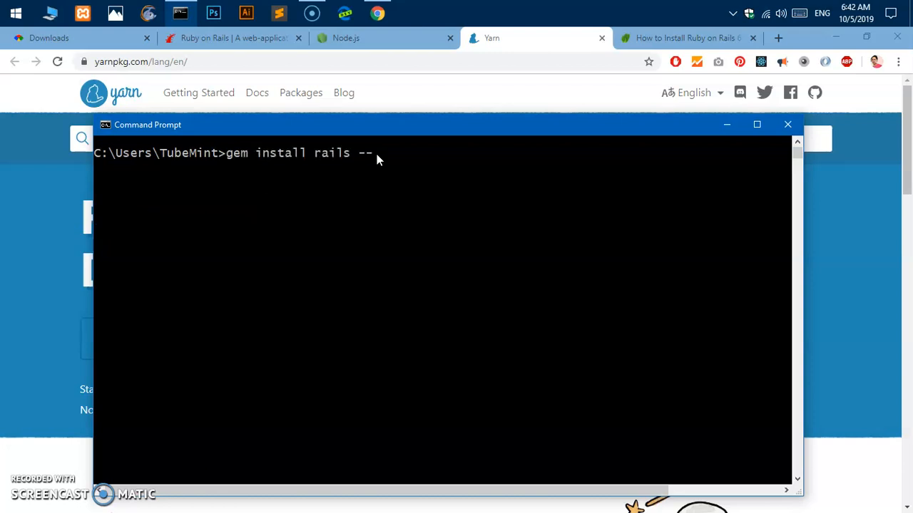
type("n")
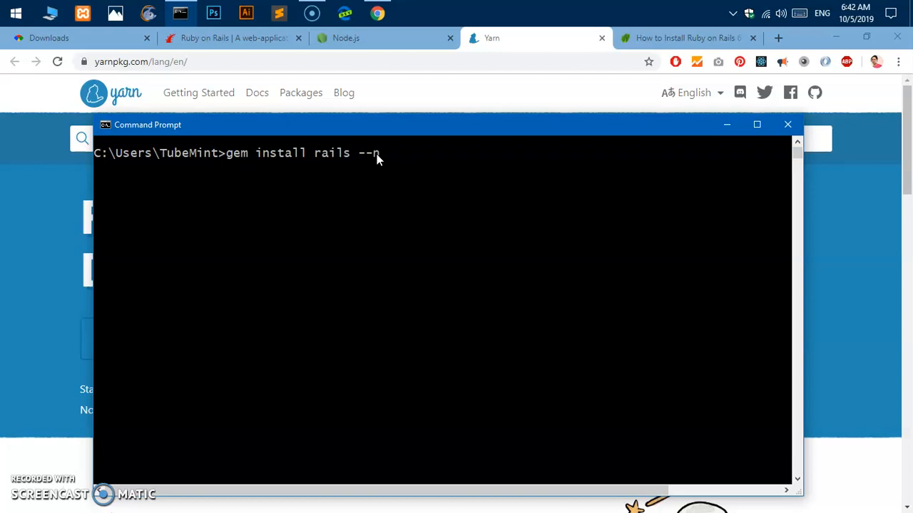
type("o")
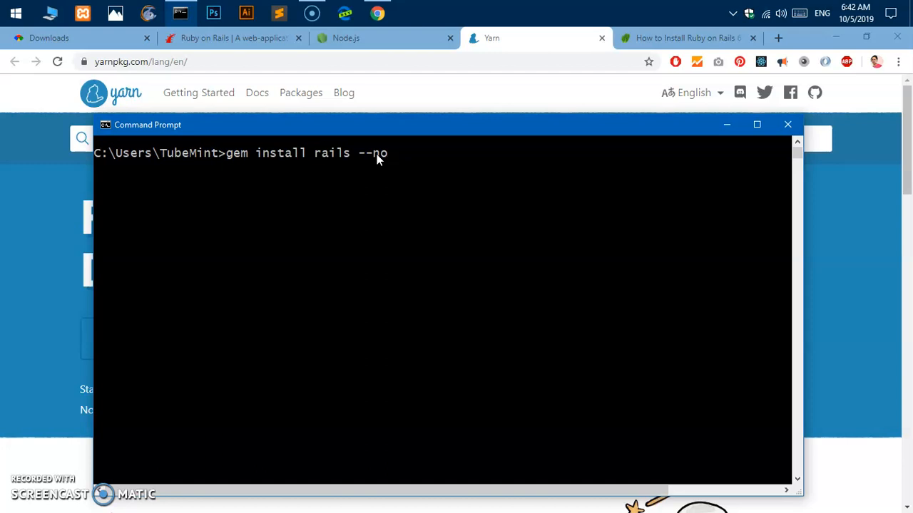
type("-docu")
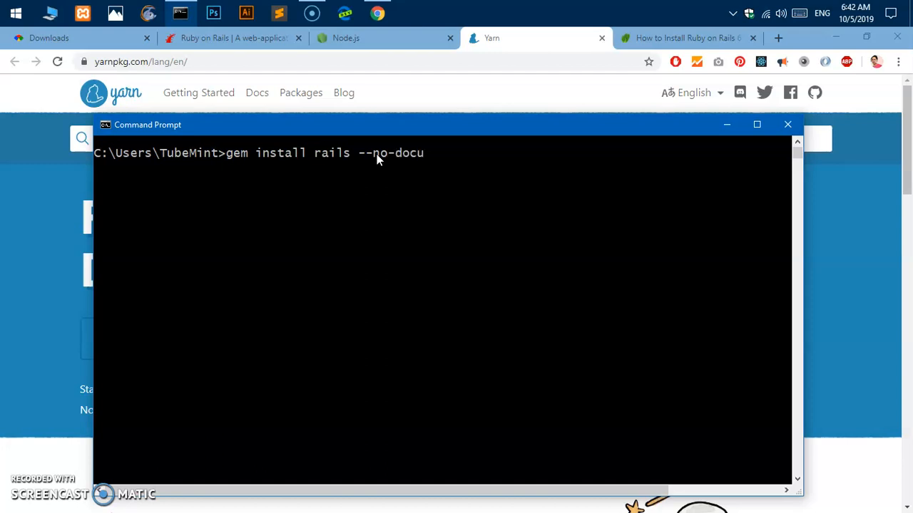
type("m")
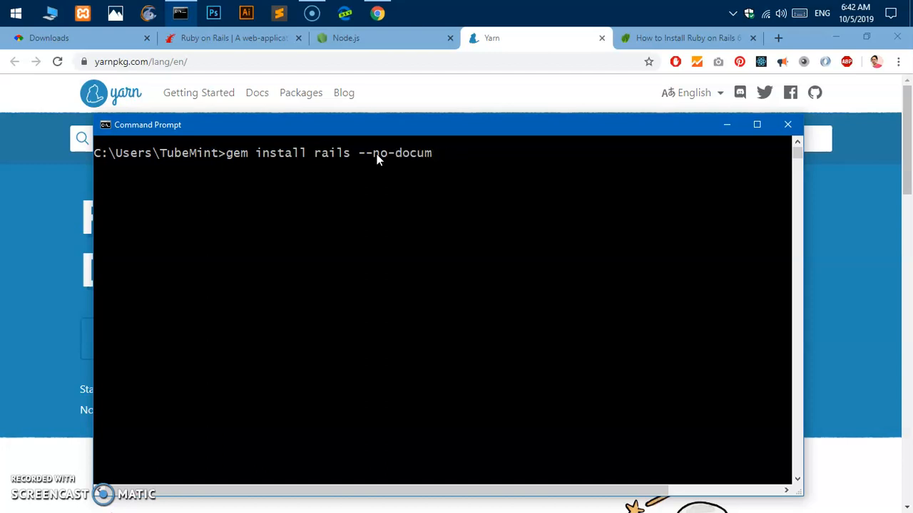
type("ent")
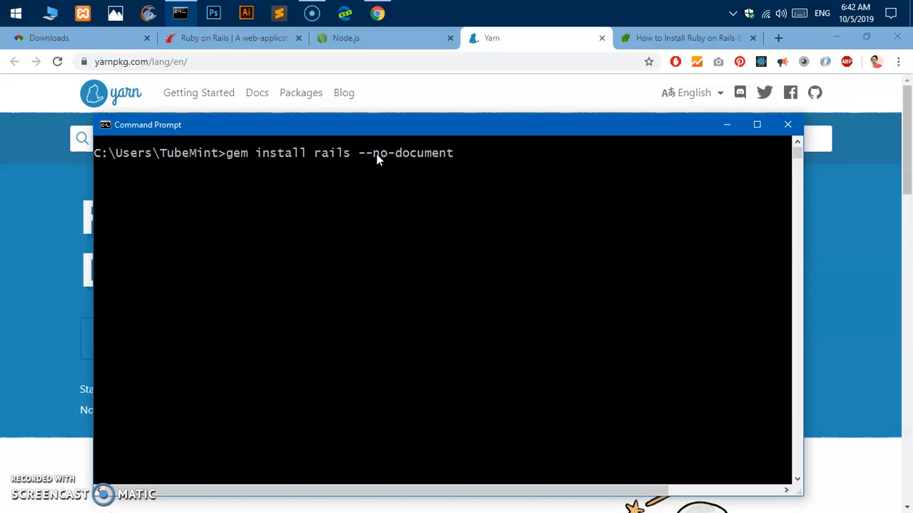
mouse_move(256, 170)
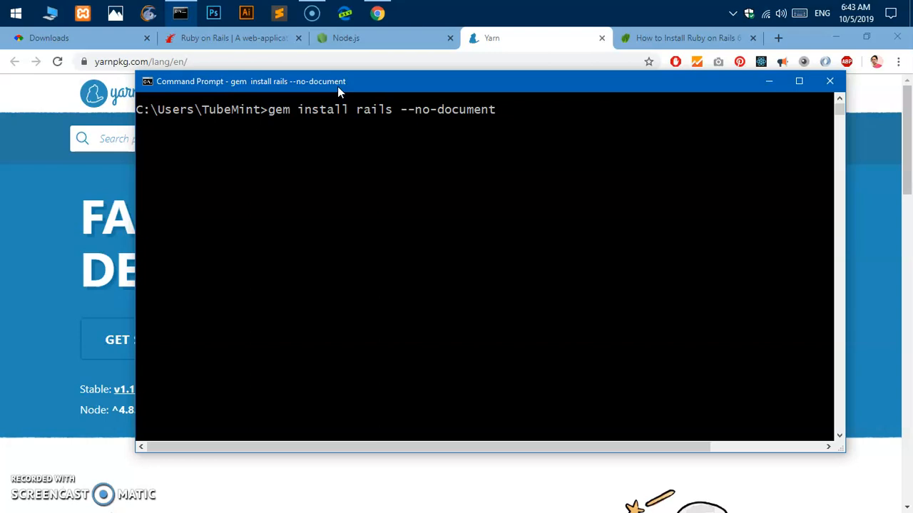
key("enter")
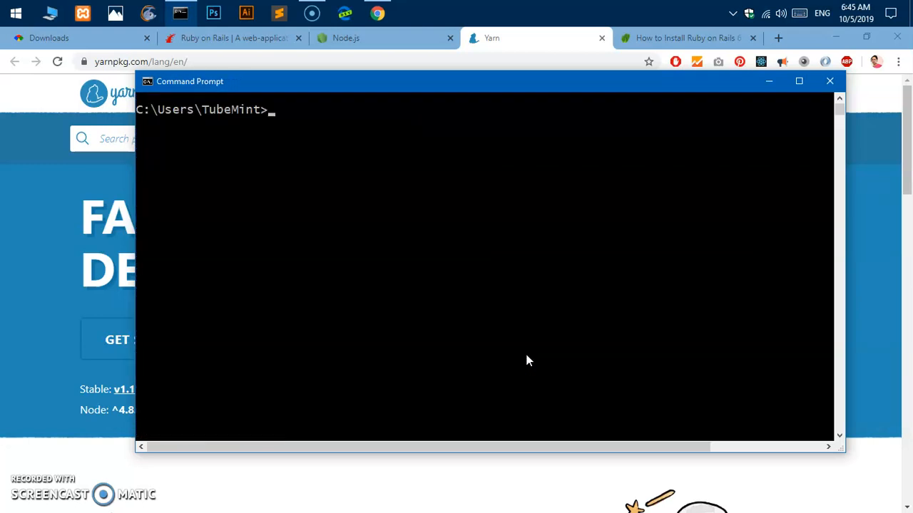
Confirm Rails 6.0.0 with rails -v and change into the Desktop folder
type("rails -")
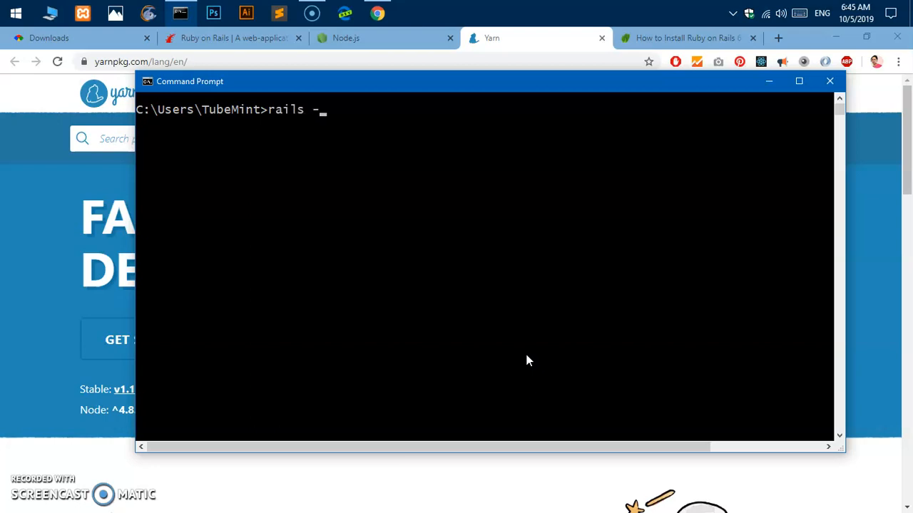
type("v")
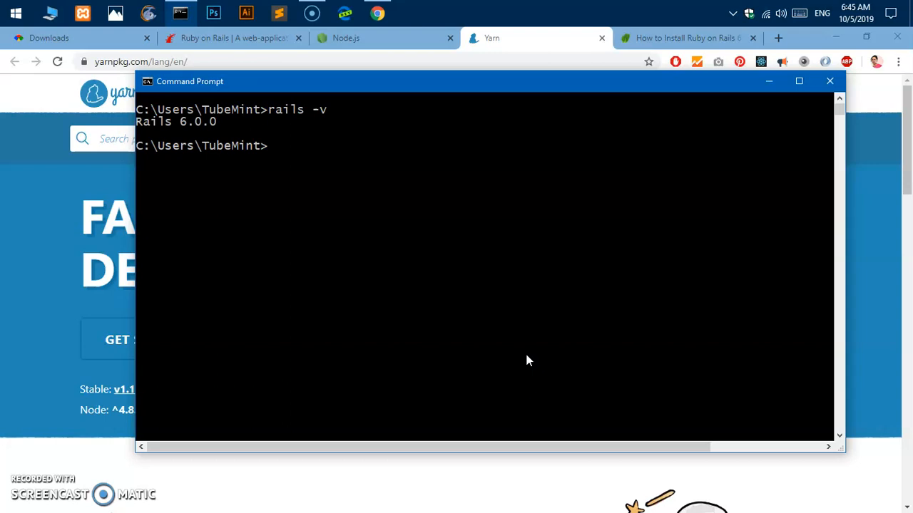
type("c")
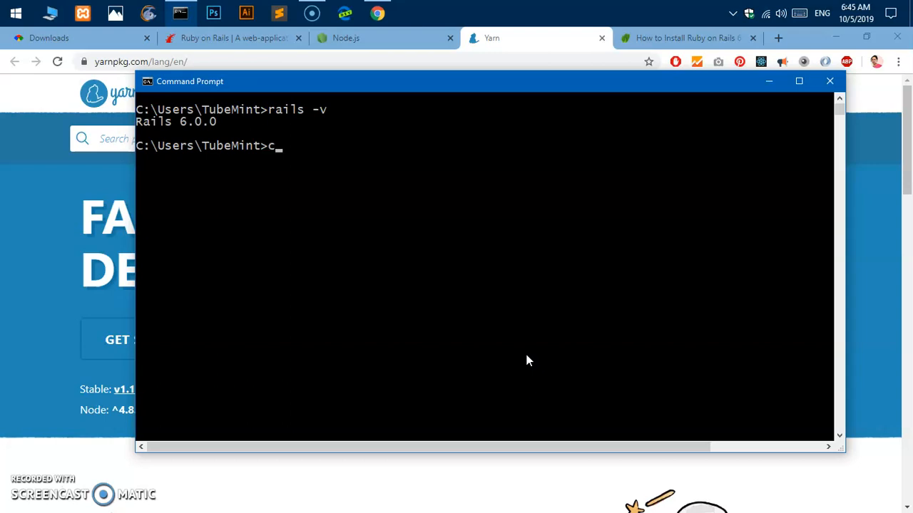
type("d")
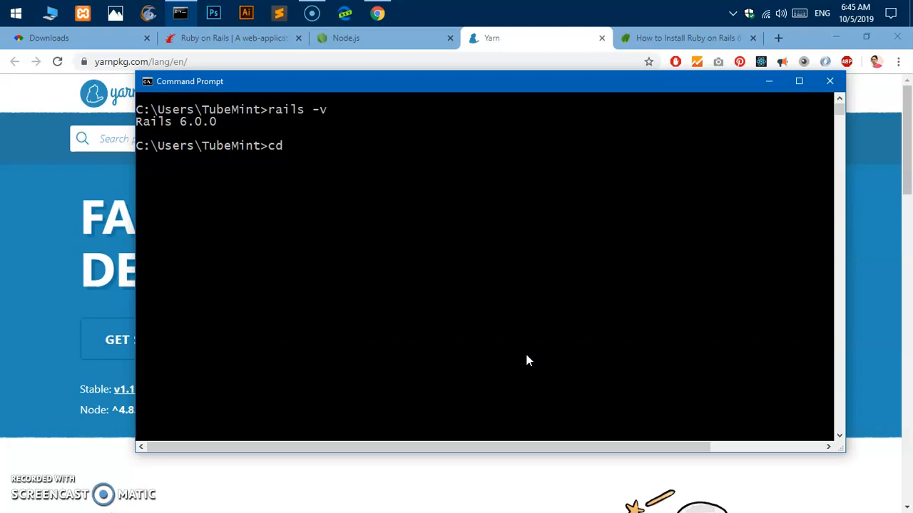
type("Desktop")
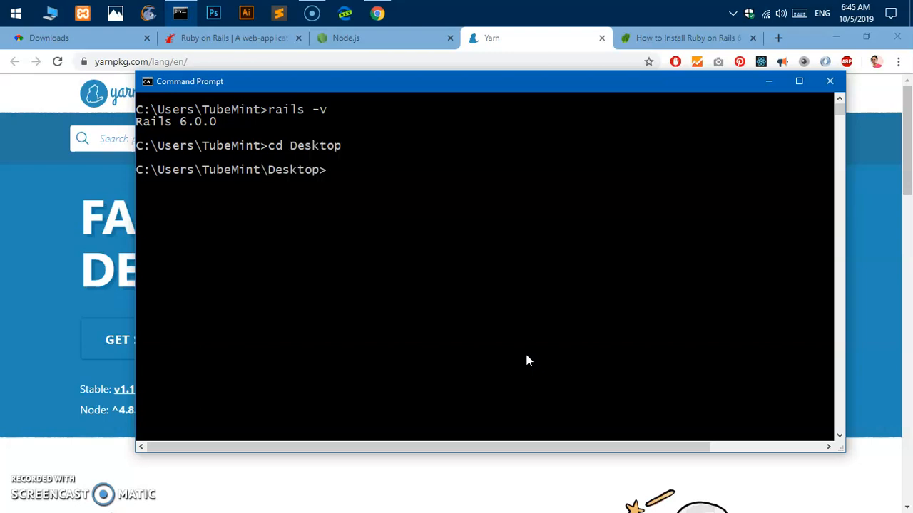
Change into railsbox, list its contents, and start typing the rails new command
type("cd")
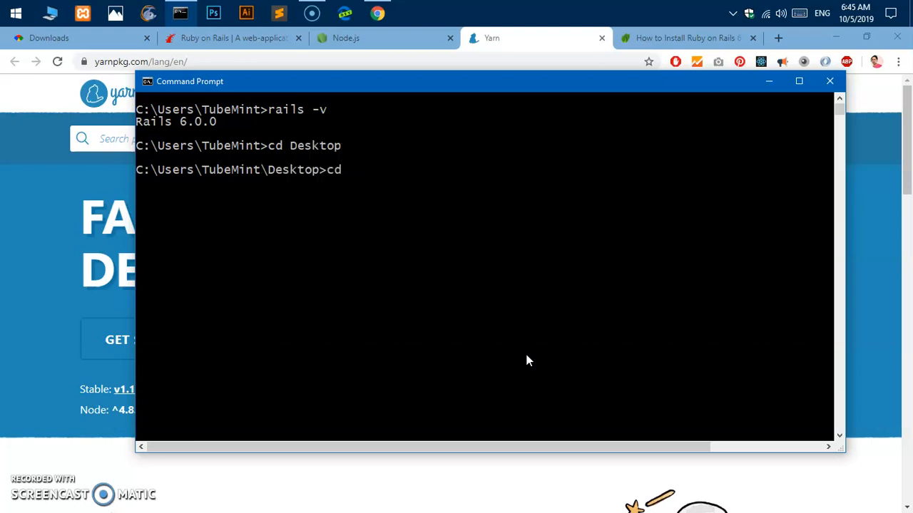
type("railb")
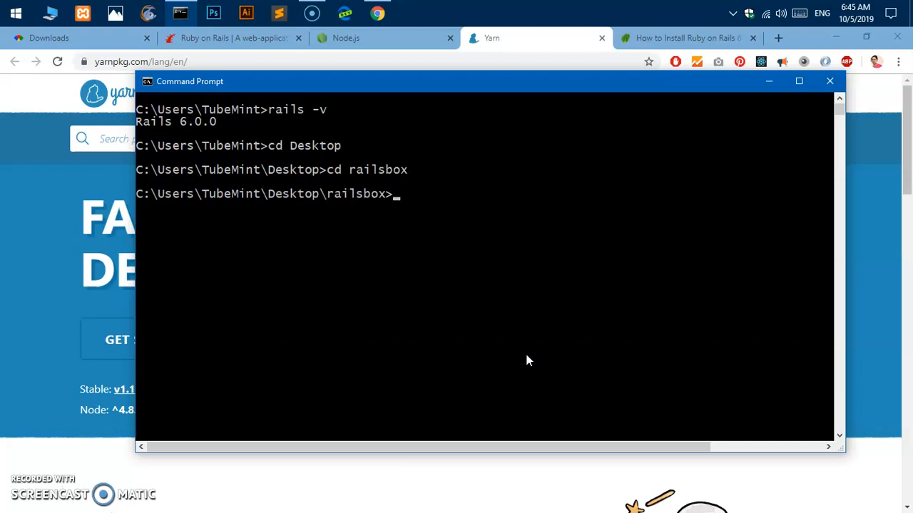
type("dir")
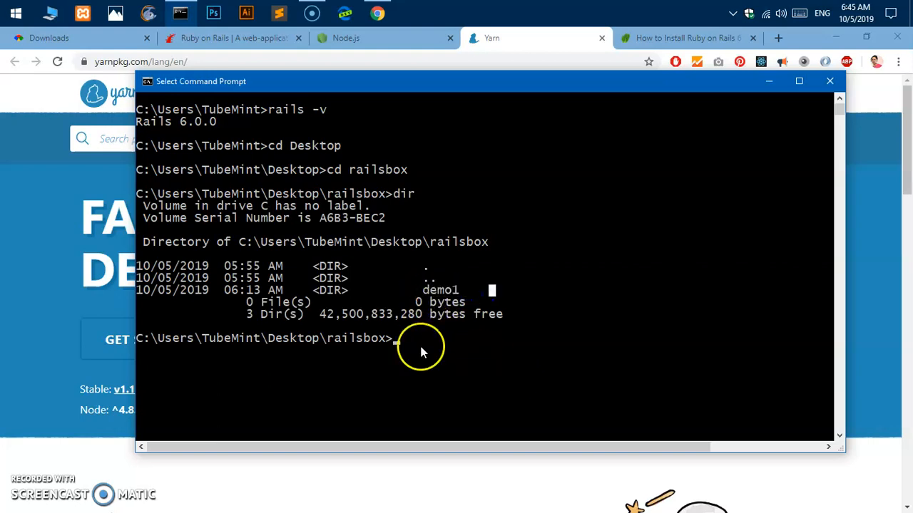
type("c")
type("rails new demo")
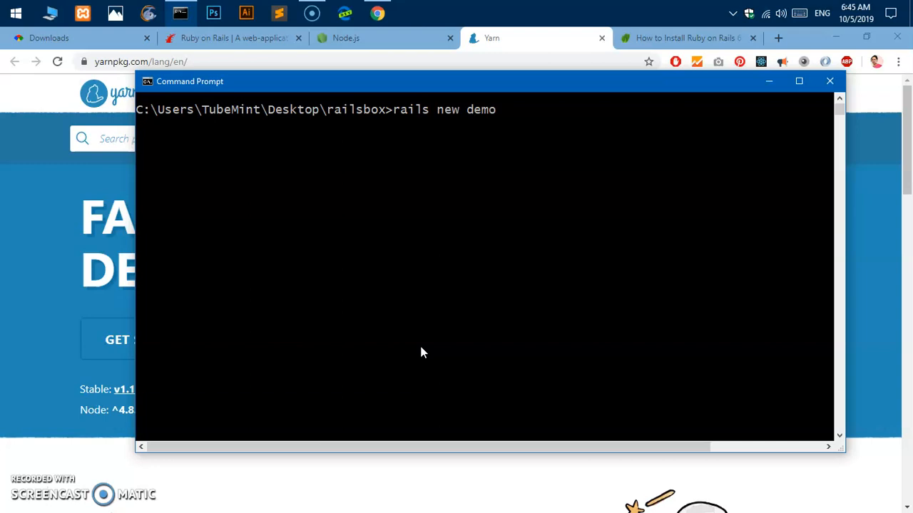
Run rails new demo2, which ends in a sqlite3 1.4.1 Bundler error
type("2")
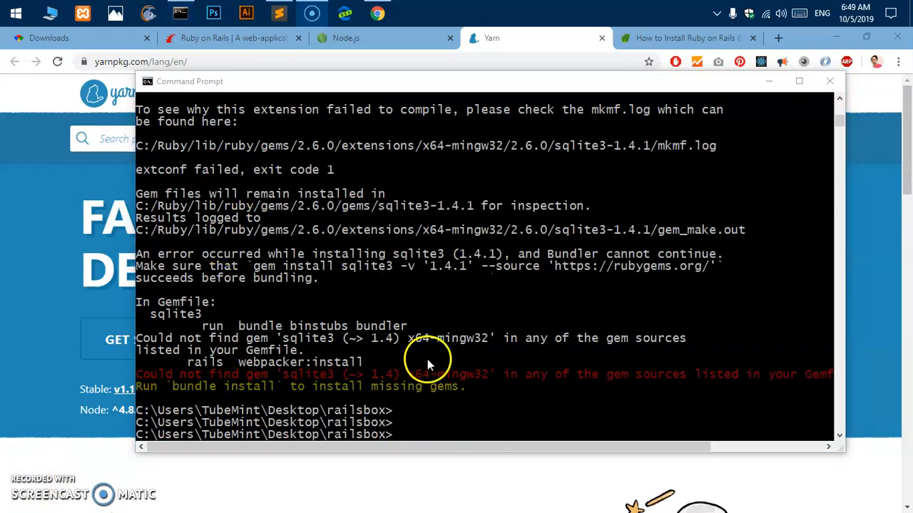
mouse_move(437, 364)
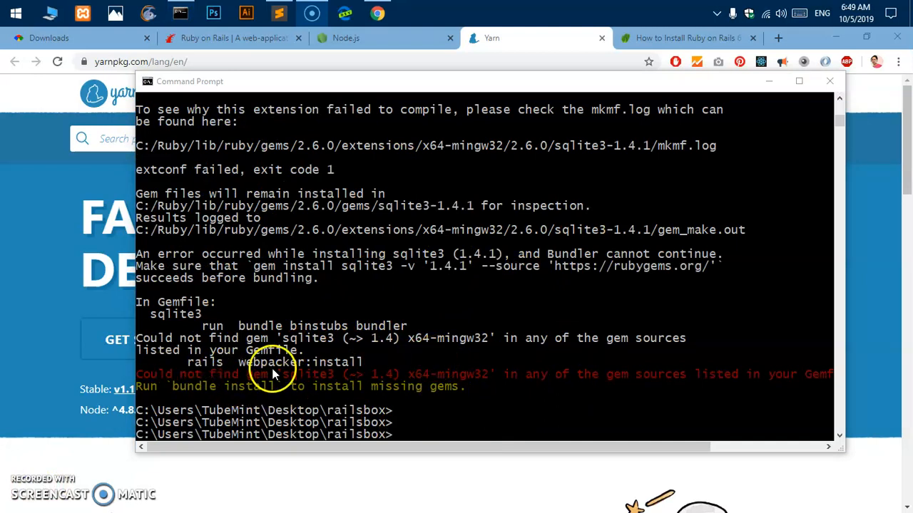
mouse_move(332, 381)
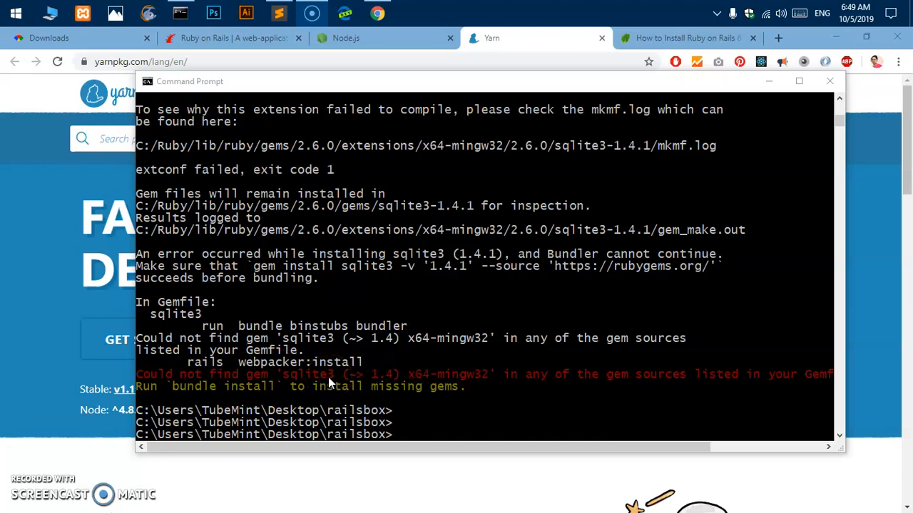
mouse_move(279, 13)
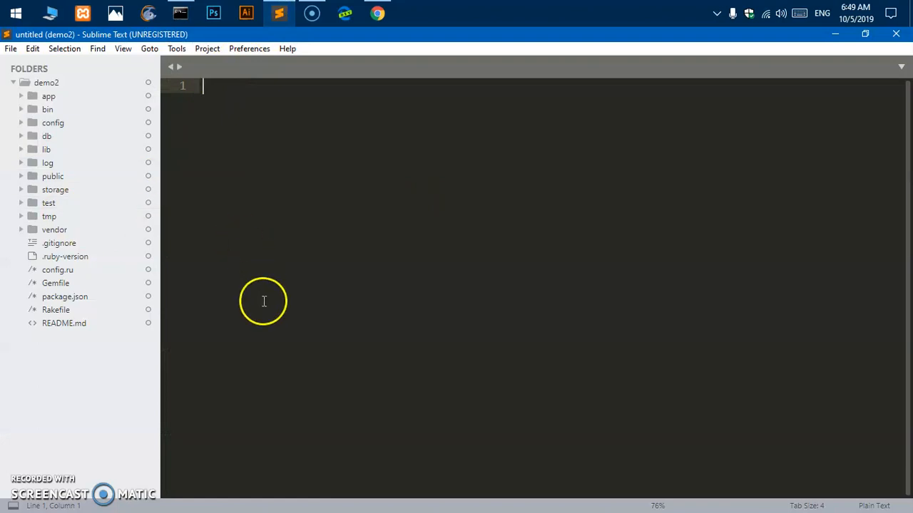
mouse_move(283, 223)
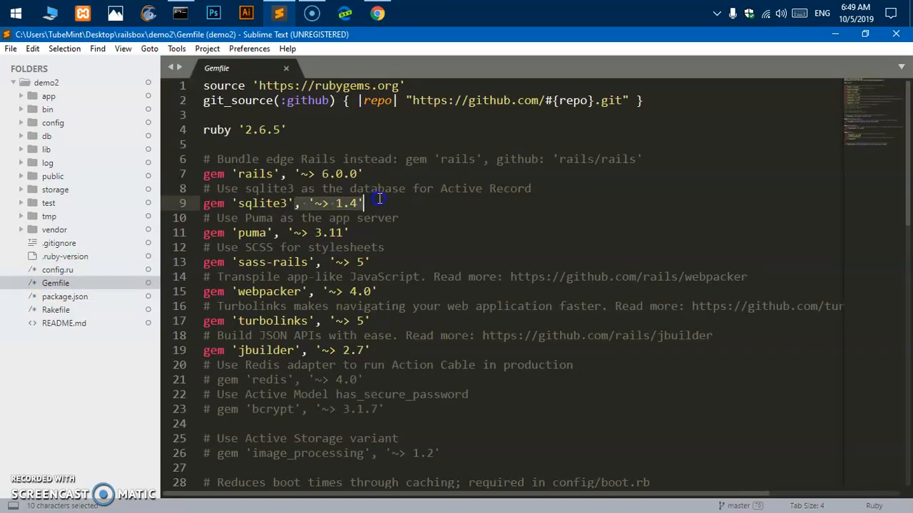
Delete ', '~> 1.4'' from the sqlite3 Gemfile line, save, and return to Command Prompt
key("Delete")
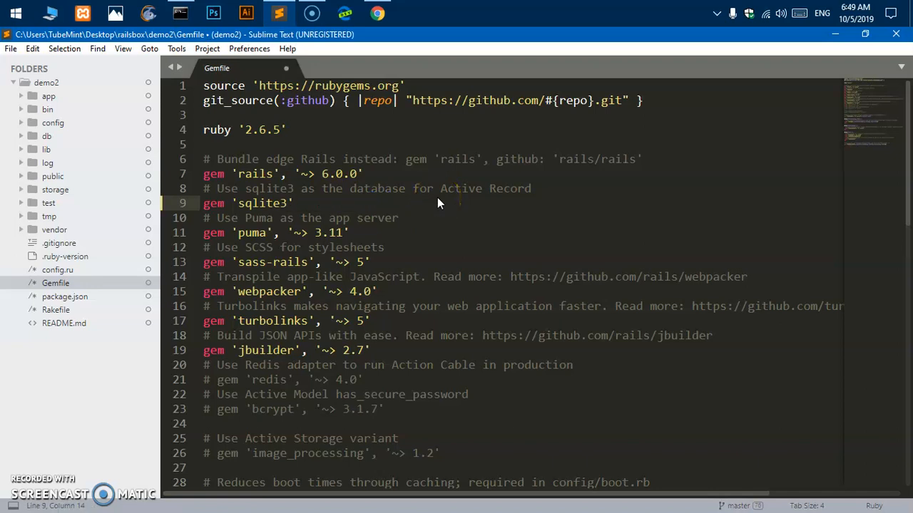
key("ctrl+s")
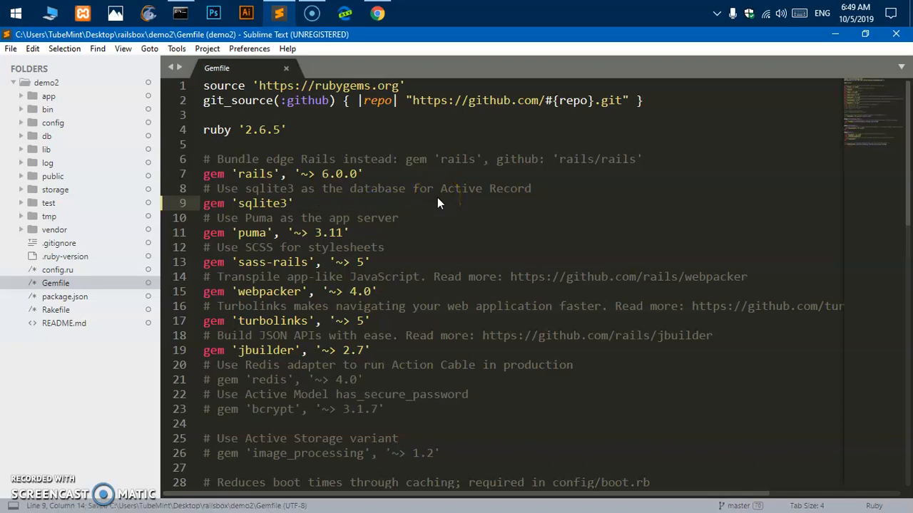
left_click(181, 13)
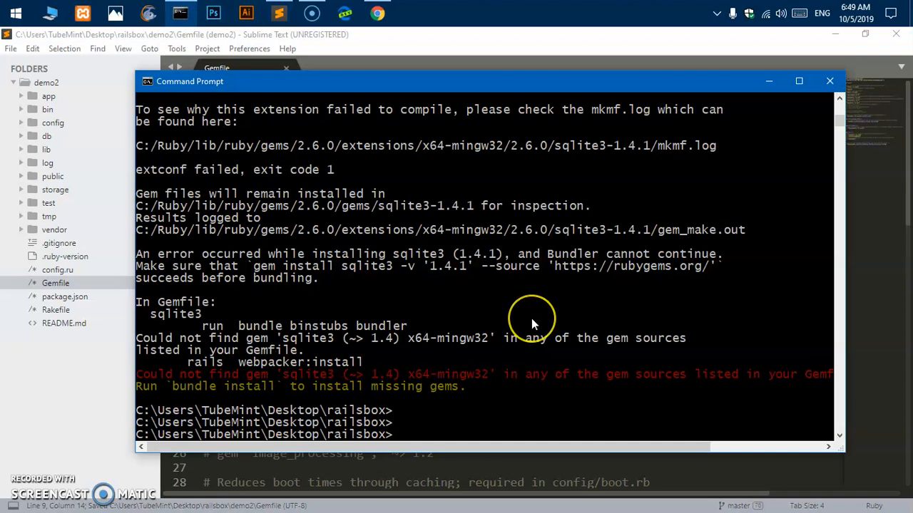
Run cd demo2 and bundle install, which fails on sqlite3, then type rails server
type("cd")
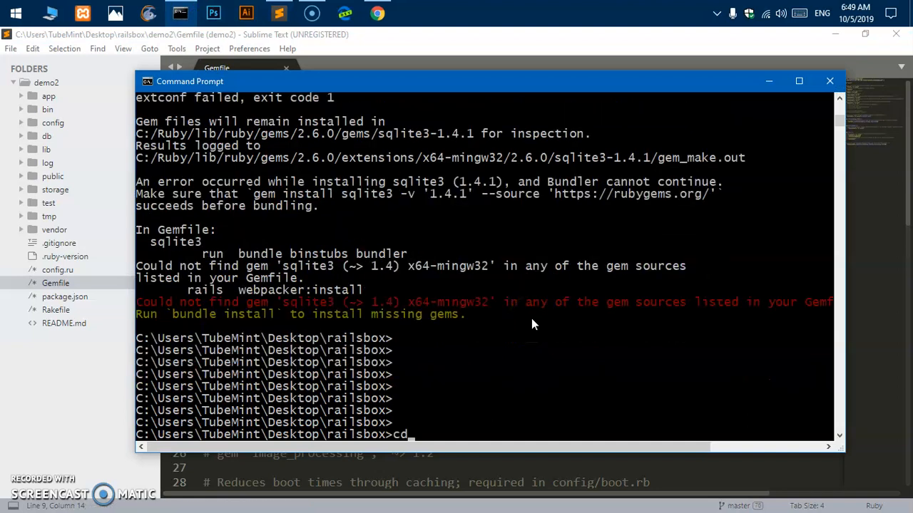
type("demo")
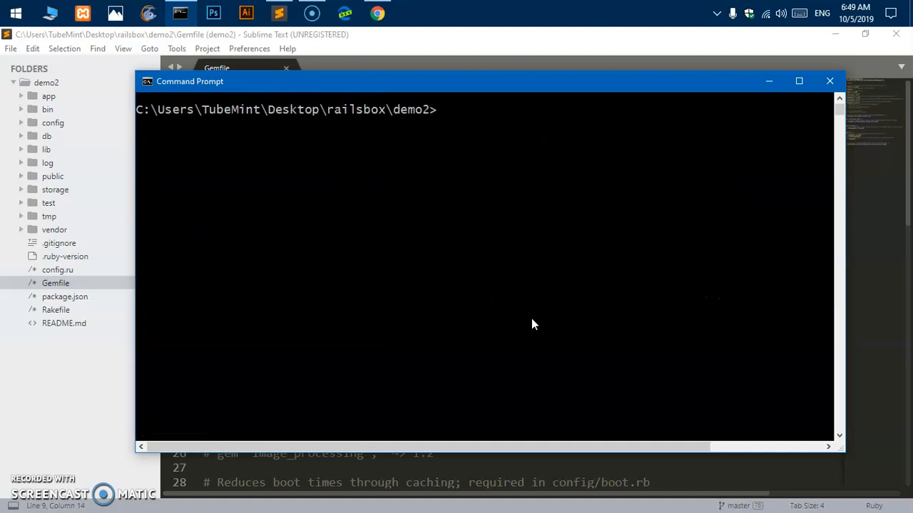
type("bundle inst")
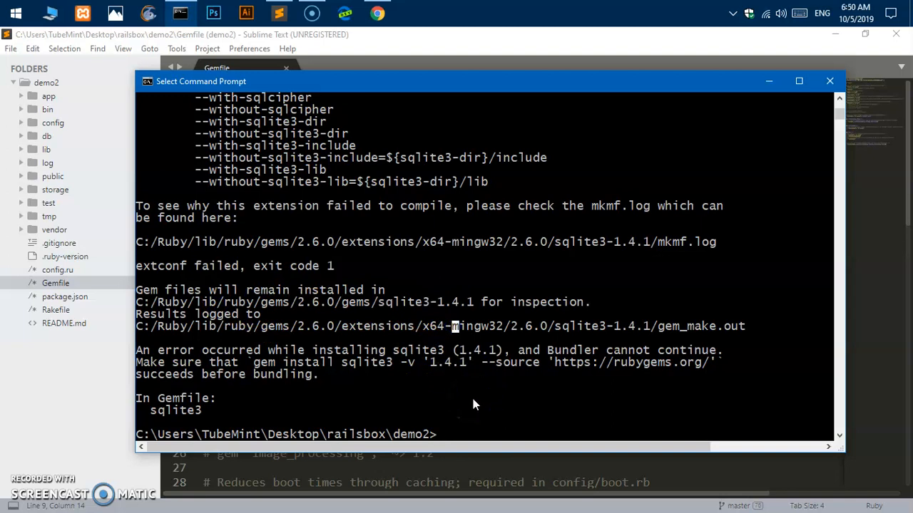
mouse_move(542, 396)
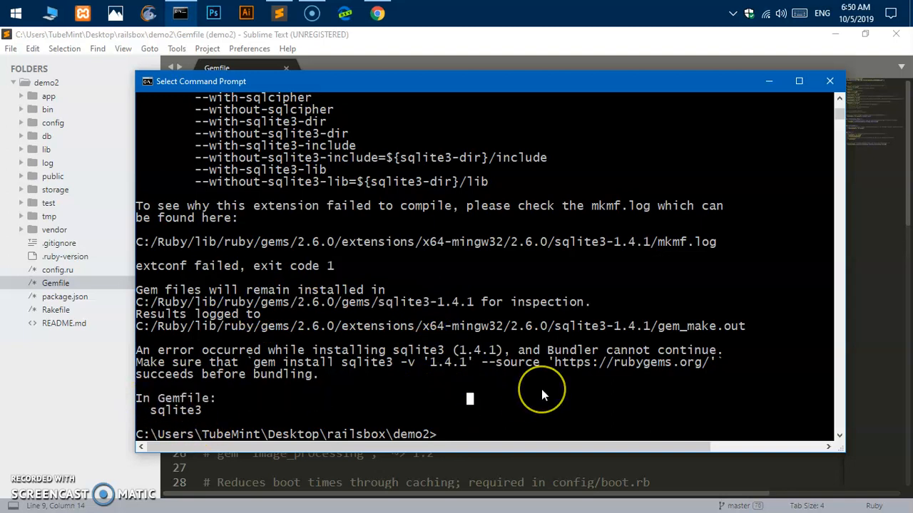
type("rails")
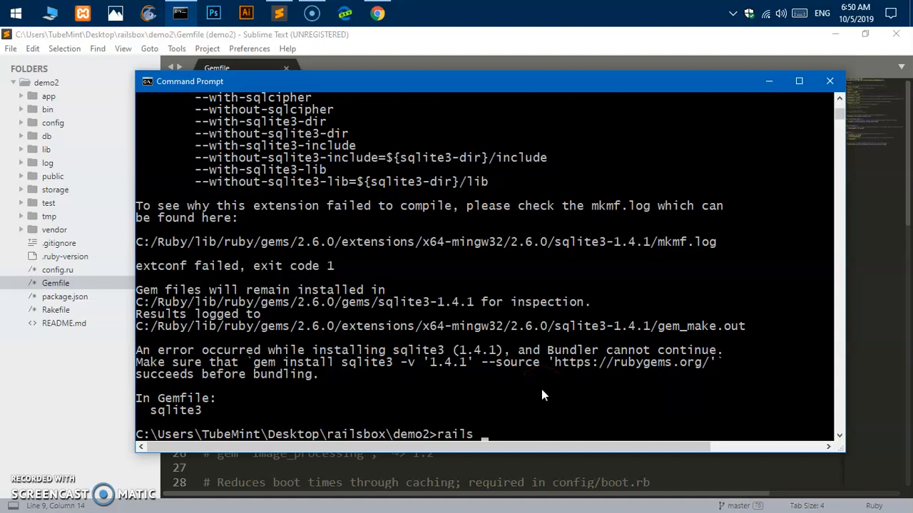
type("serever")
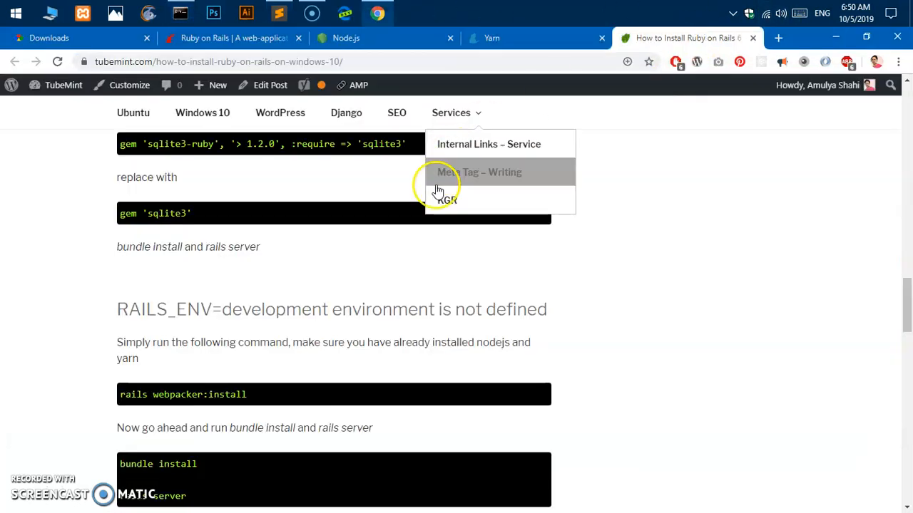
mouse_move(681, 339)
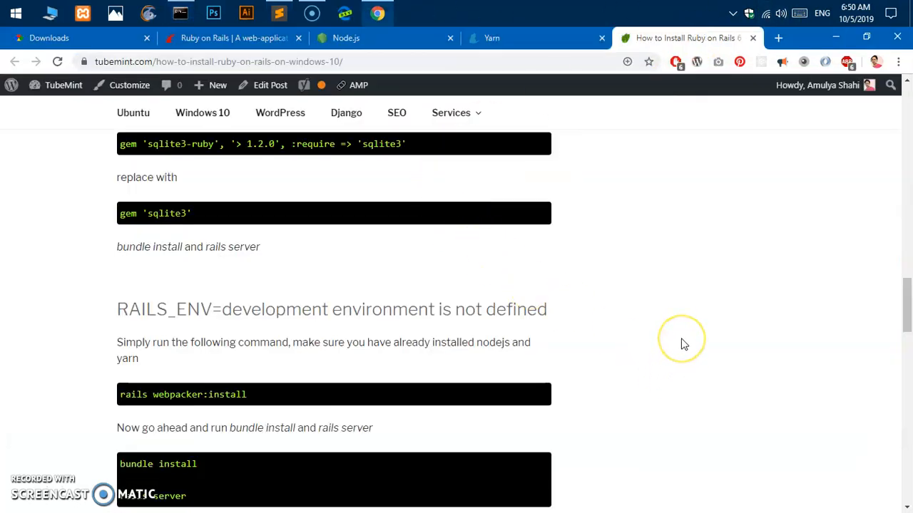
Scroll the TubeMint article to the undefined RAILS_ENV section and open a blank Chrome tab
scroll("down", 3)
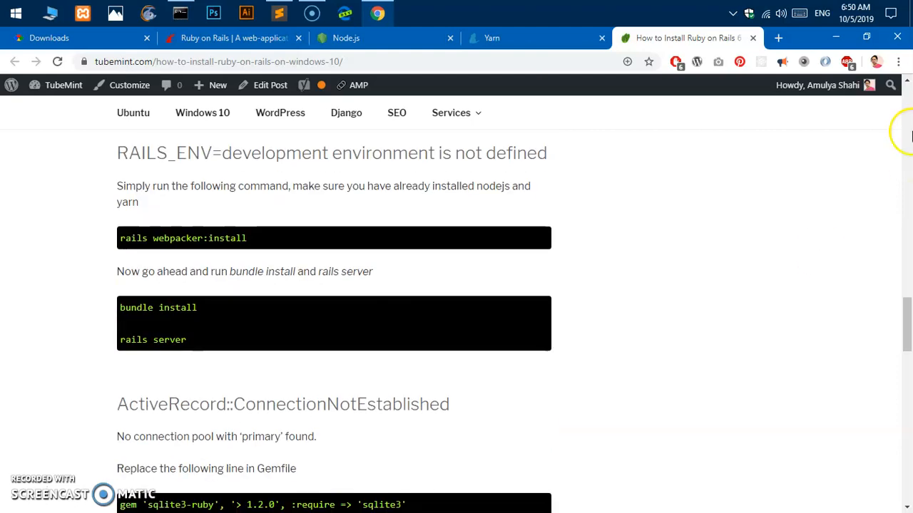
mouse_move(778, 38)
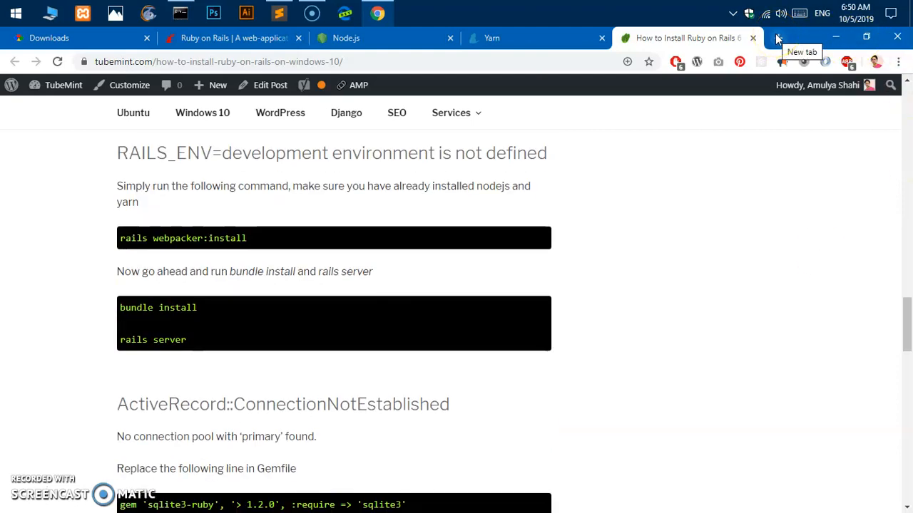
left_click(778, 38)
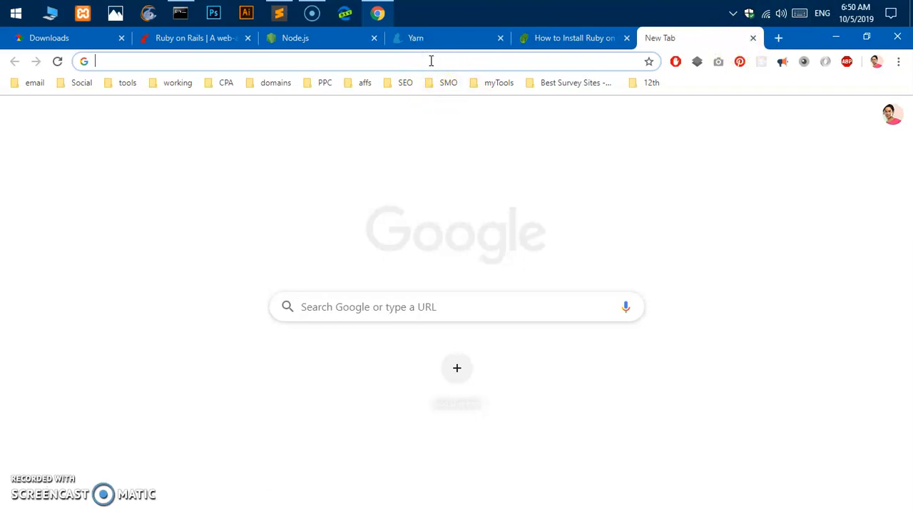
Search the sqlite3 error and open the GitHub issue 'New Rails 5.2.2 apps need sqlite3 1.3.x'
type("rials")
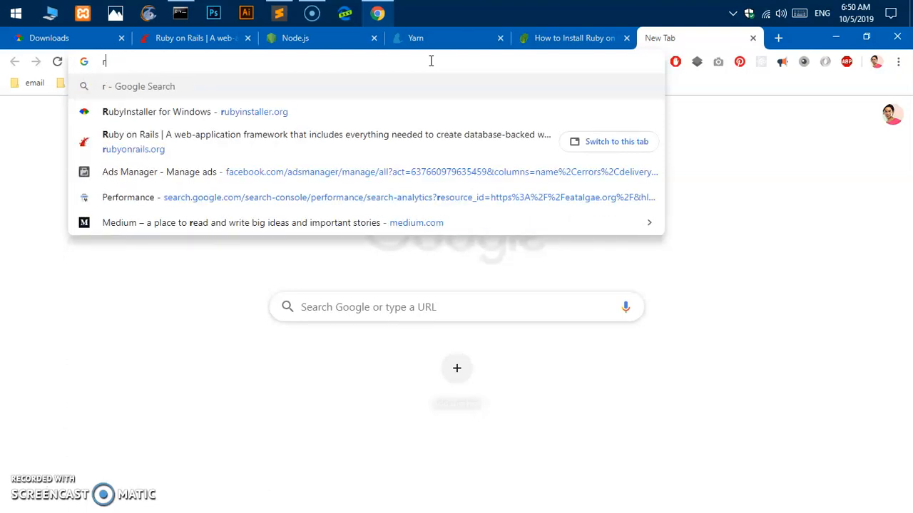
type("ails 6 rails_env=development environment is not defined in config/webpacker.yml")
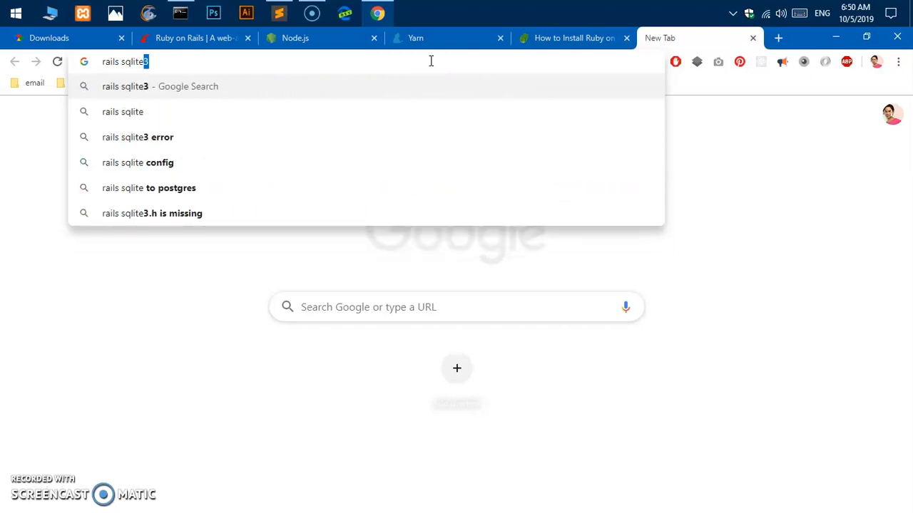
left_click(137, 137)
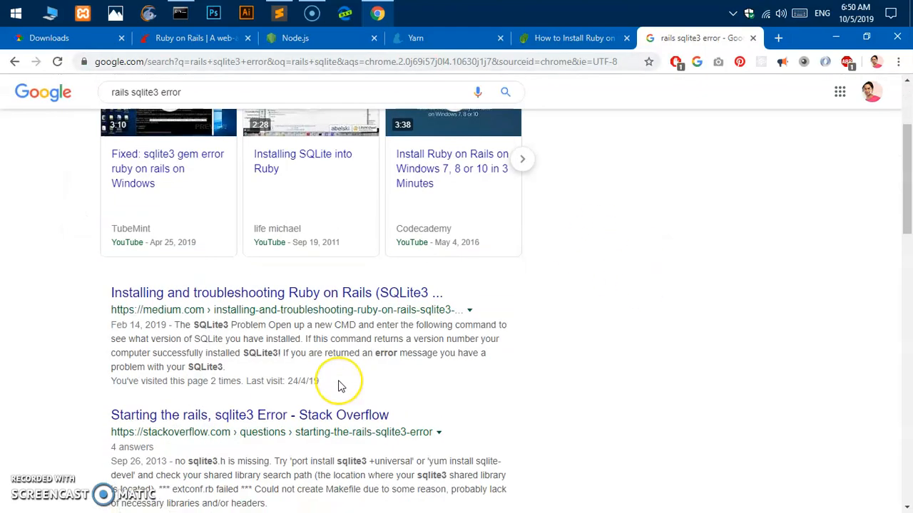
scroll("down", 3)
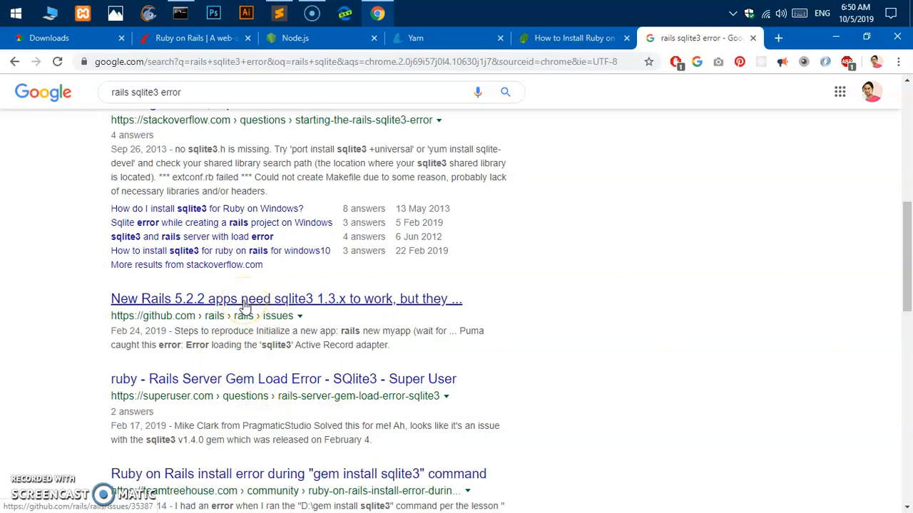
left_click(286, 298)
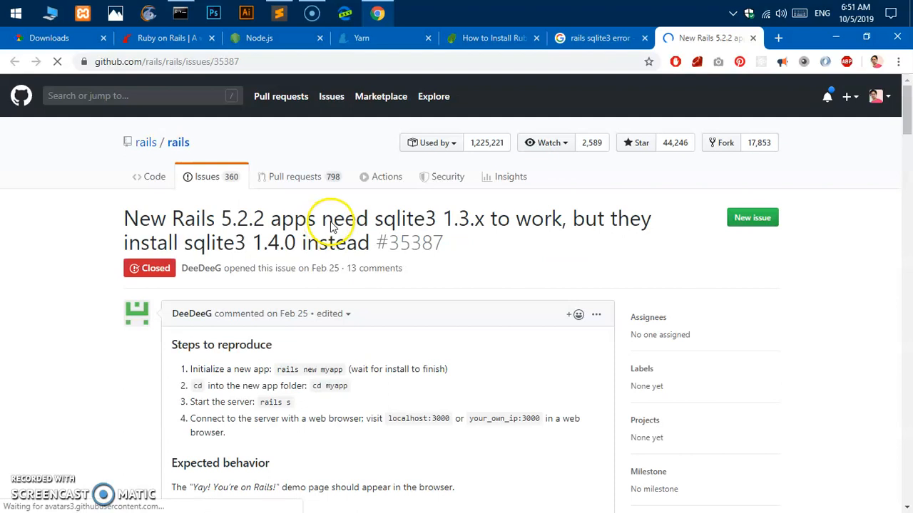
Read through the sqlite3 1.4.0 issue comments, then return to the demo2 Gemfile in the editor
scroll("down", 3)
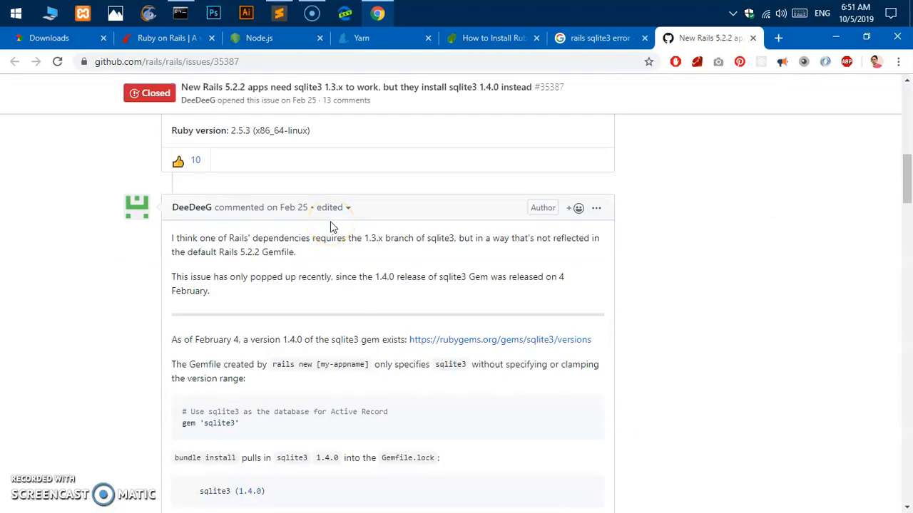
scroll("down", 3)
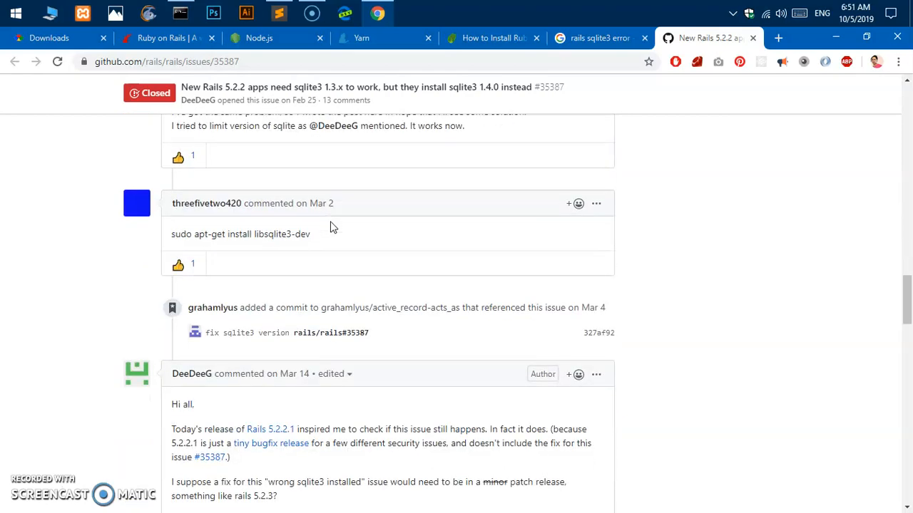
scroll("down", 3)
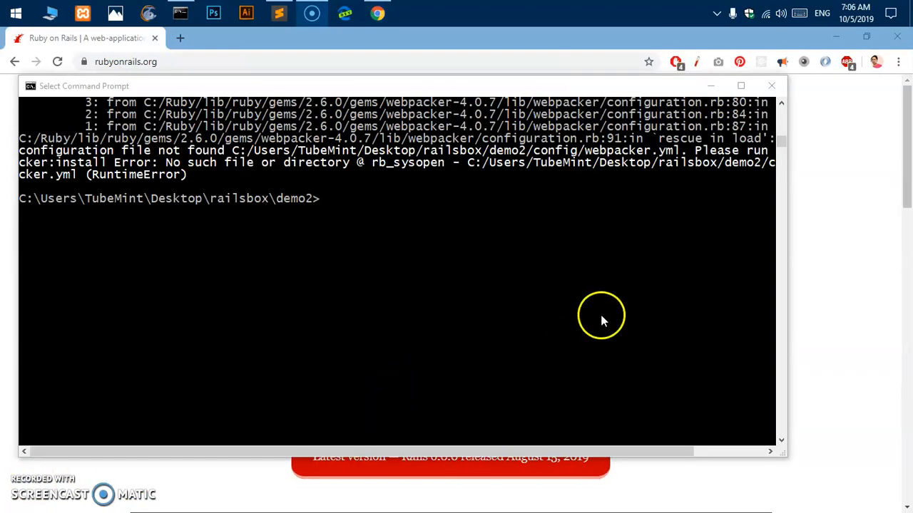
mouse_move(330, 170)
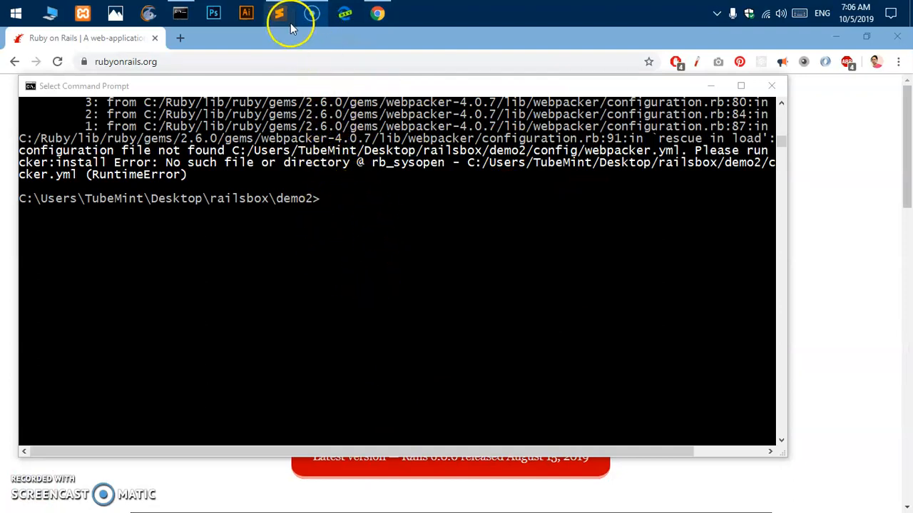
left_click(278, 12)
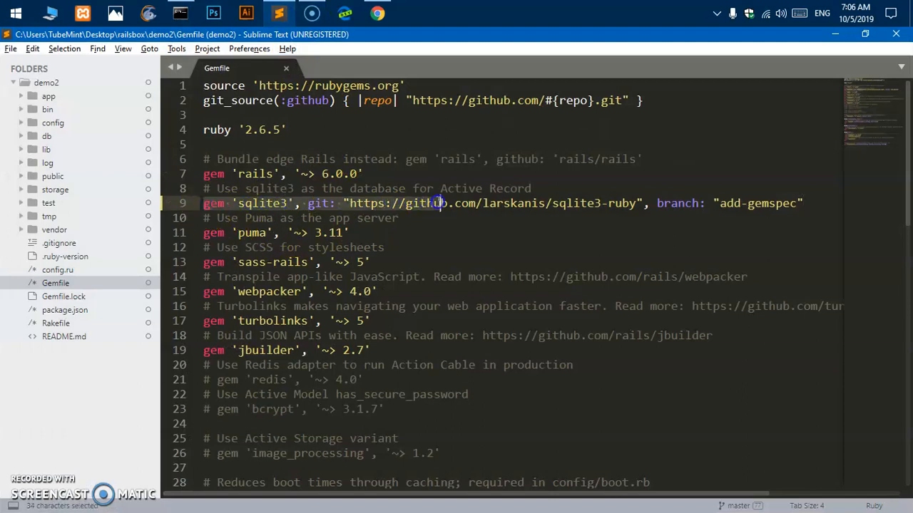
left_click_drag(441, 204, 749, 203)
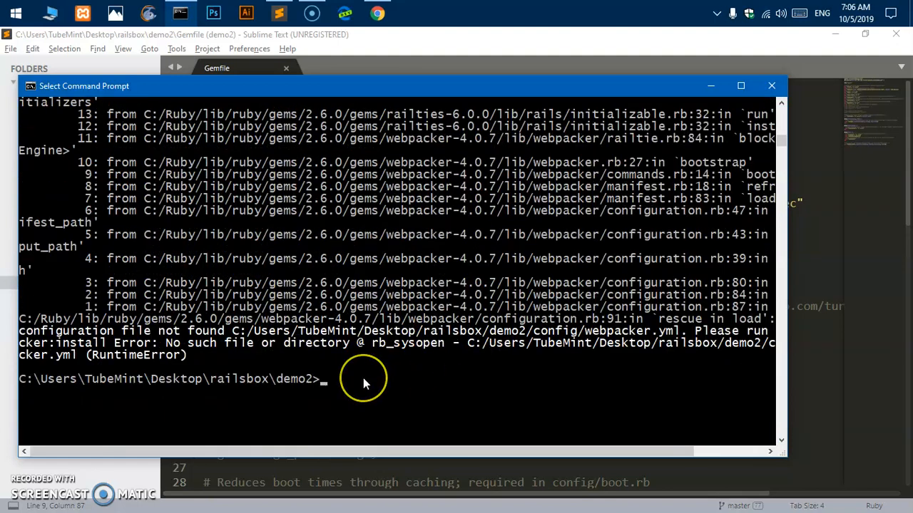
Type 'rails' at the demo2 prompt below the missing webpacker.yml error
type("rails")
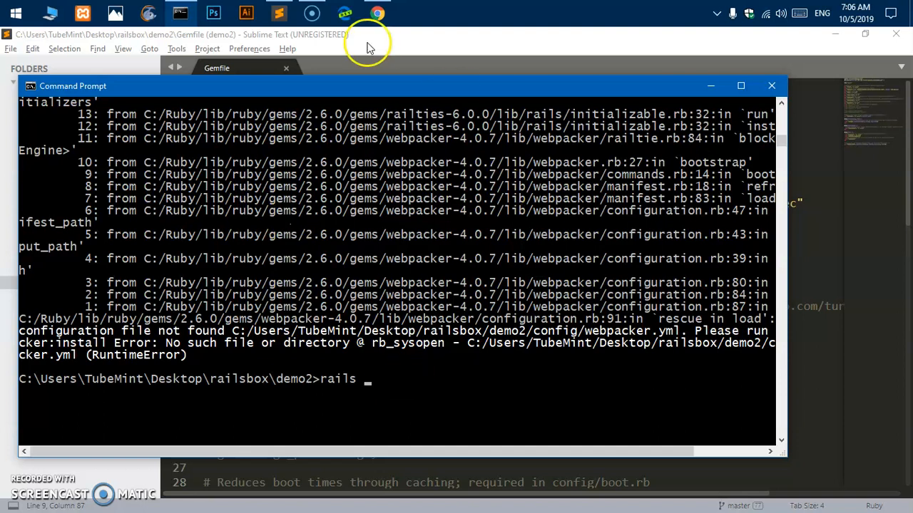
Search 'rails installer' in a fresh tab and read Yarn's installation page
left_click(377, 13)
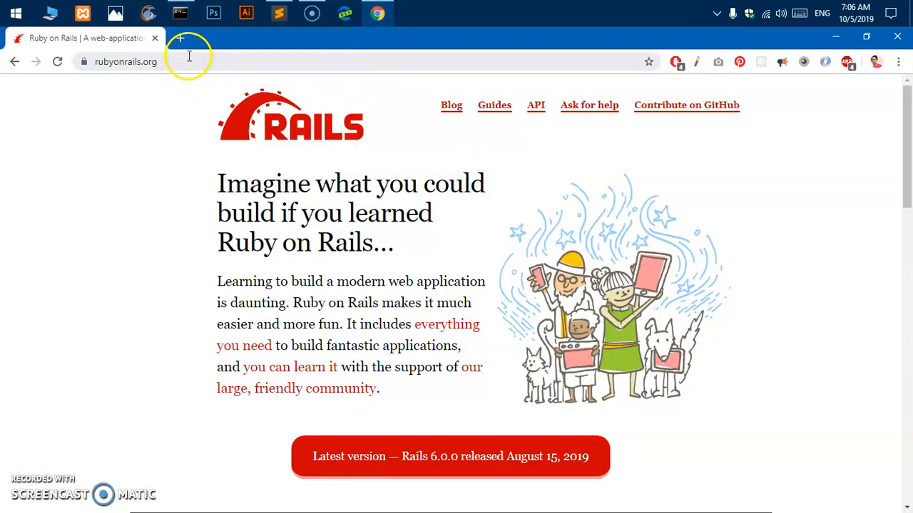
left_click(182, 37)
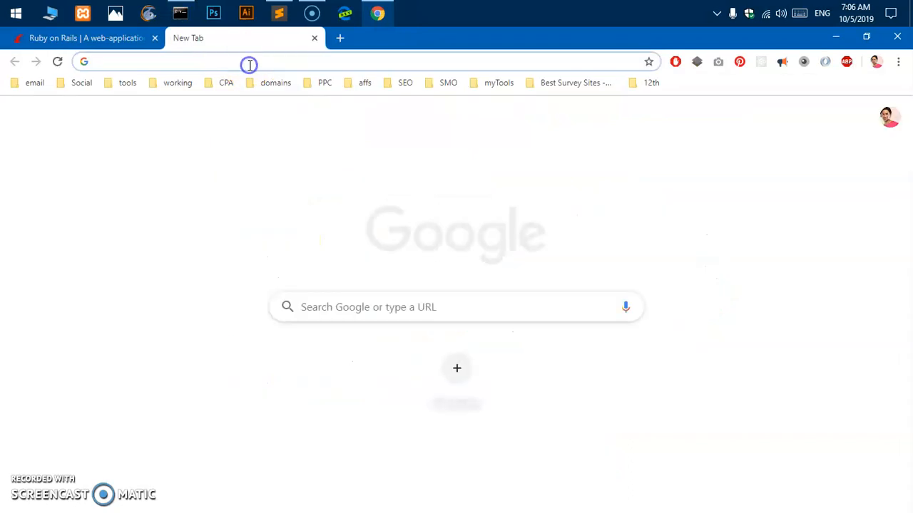
type("rails sqlite3 error github")
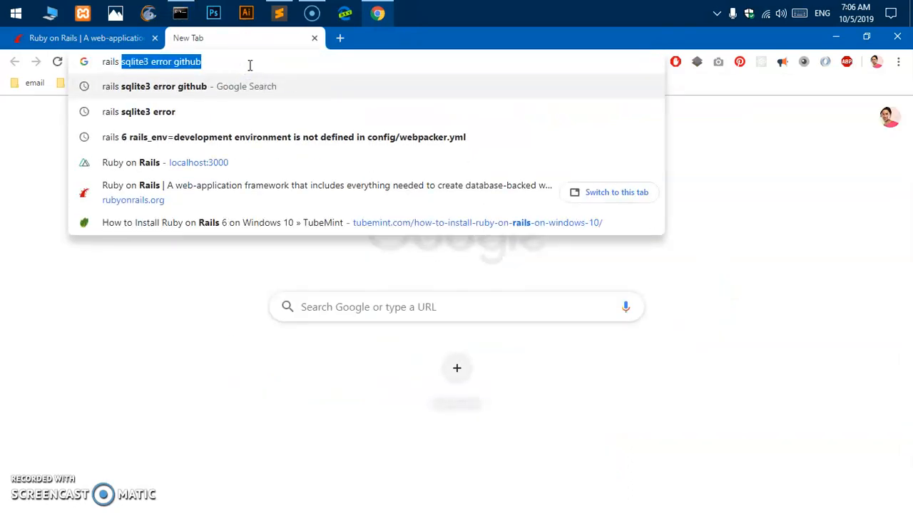
type("rails installer")
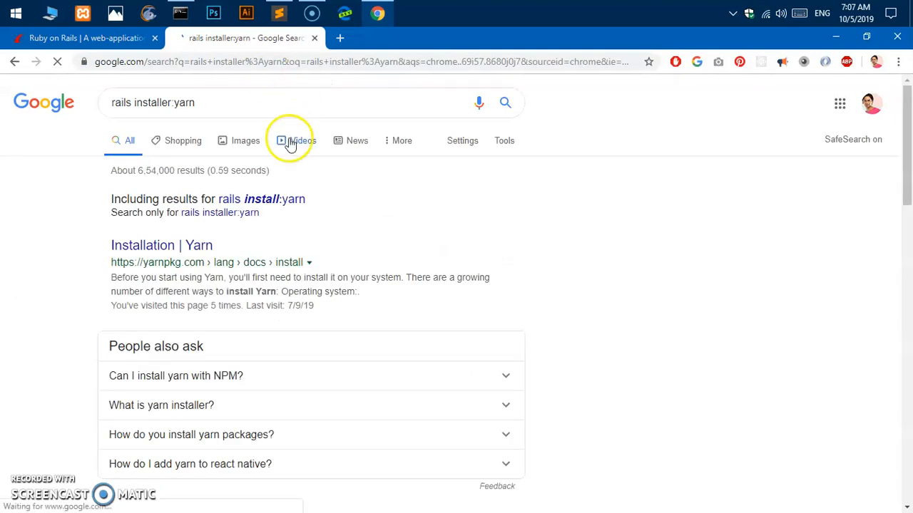
left_click(161, 246)
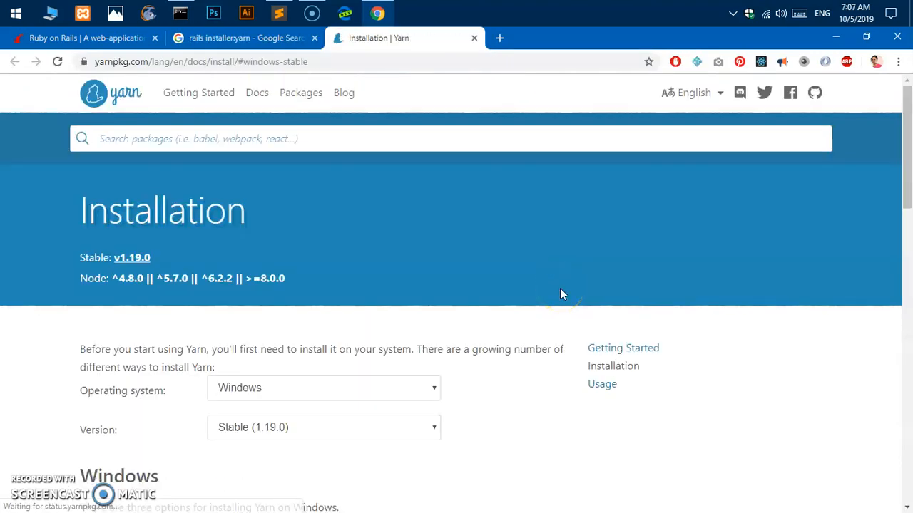
scroll("down", 3)
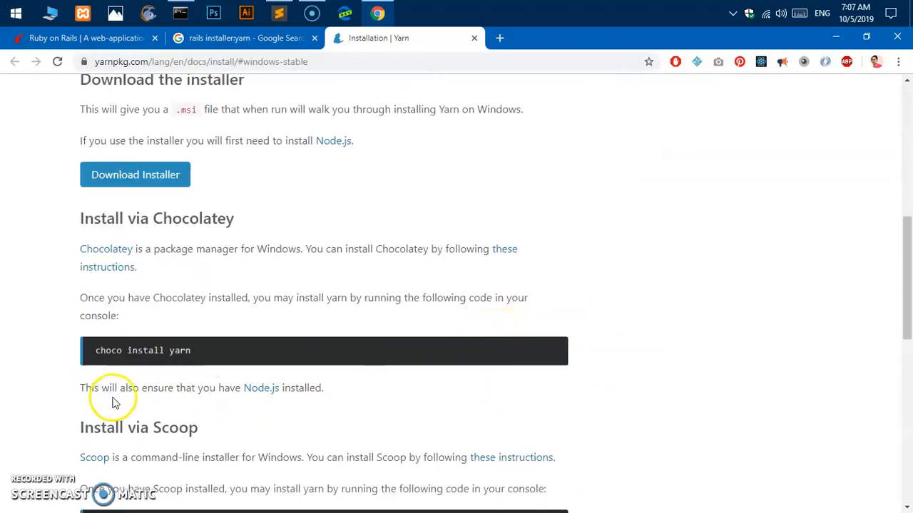
scroll("down", 3)
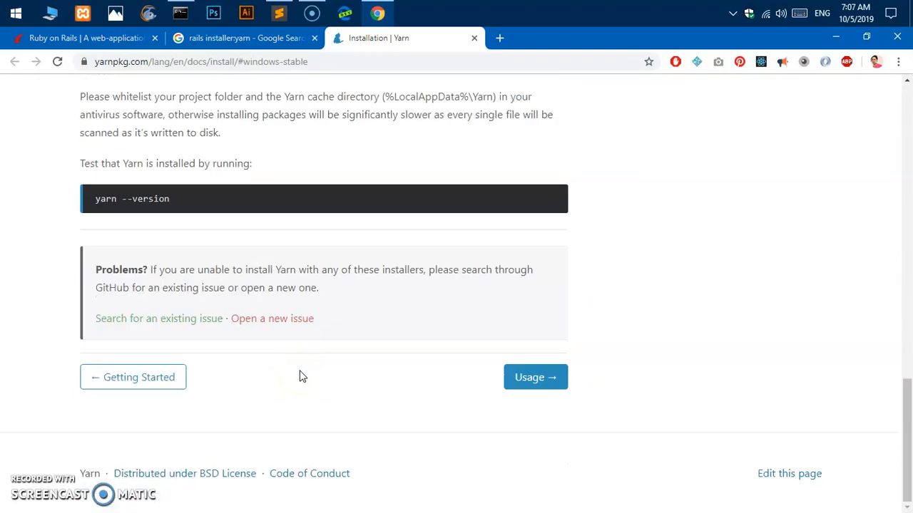
Open the TubeMint Rails 6 on Windows 10 guide and scroll to its webpacker install step
left_click(180, 13)
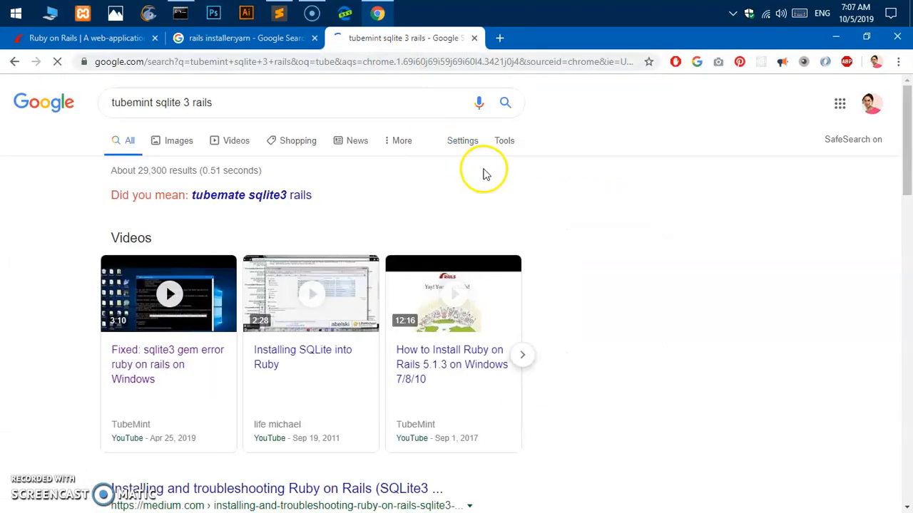
scroll("down", 3)
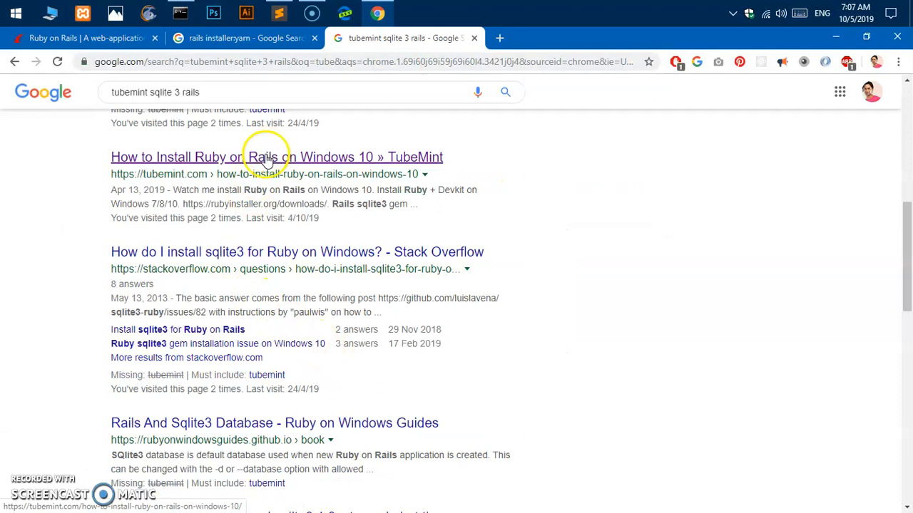
left_click(266, 156)
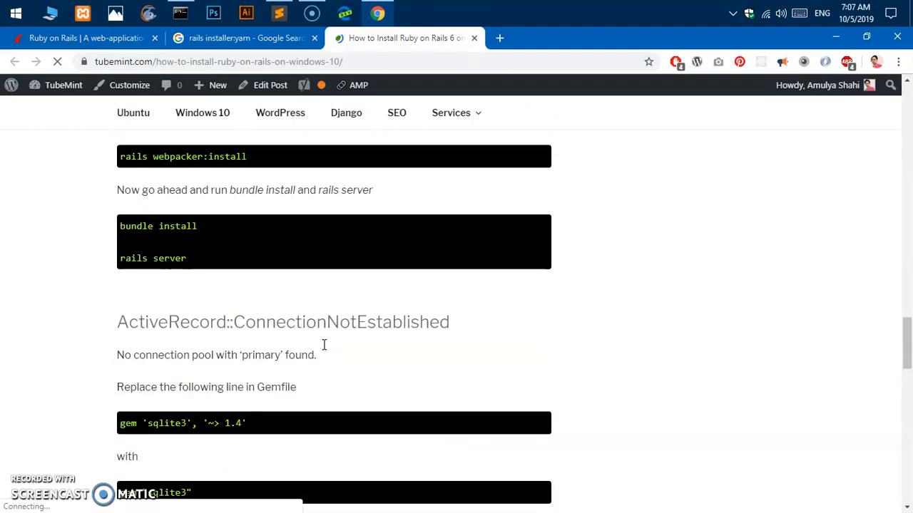
scroll("down", 3)
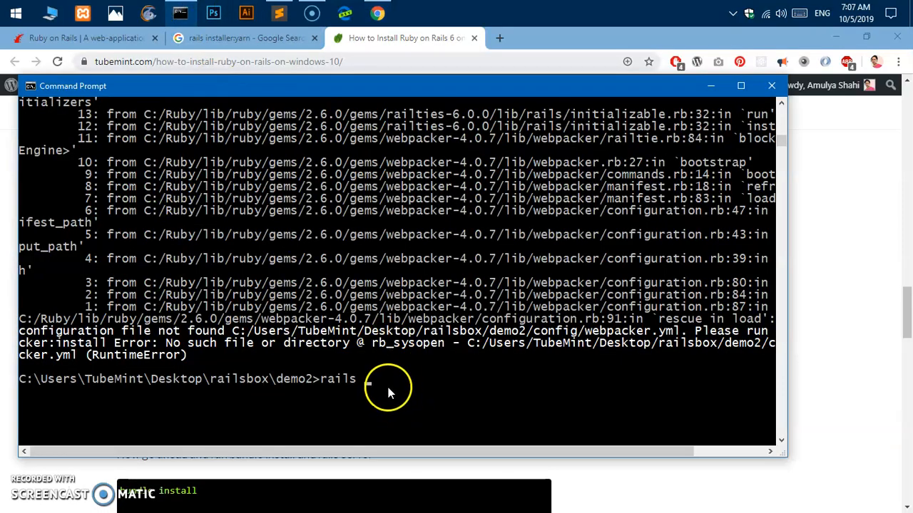
Run 'rails webpacker:install' in demo2 until it reports Webpacker successfully installed
type("rails webpacker:install")
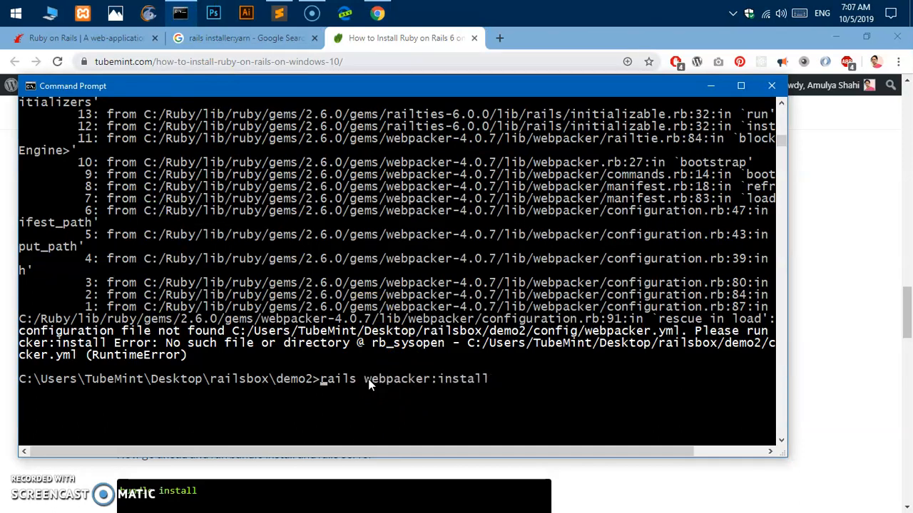
key("enter")
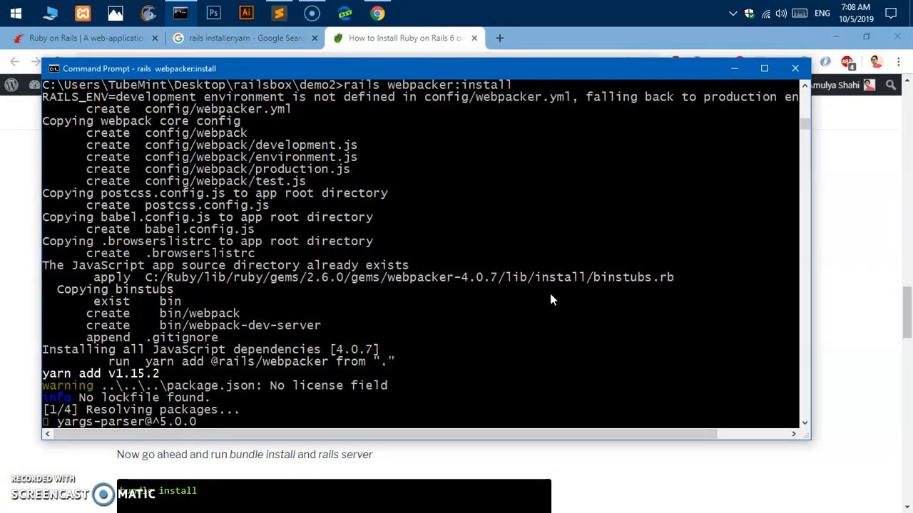
mouse_move(797, 356)
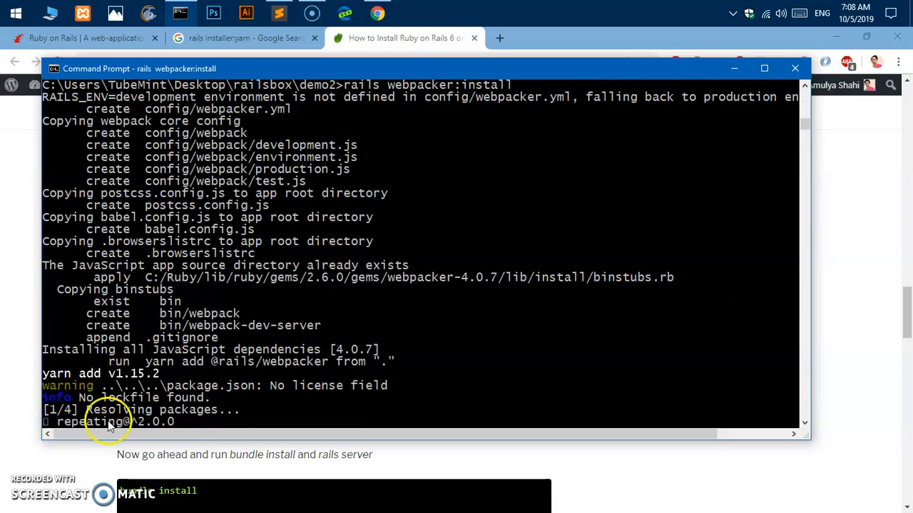
scroll("down", 3)
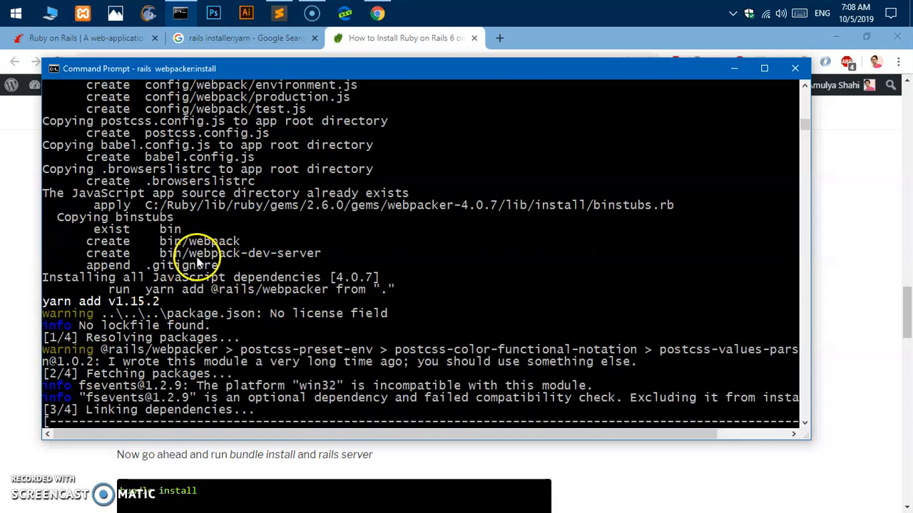
mouse_move(330, 270)
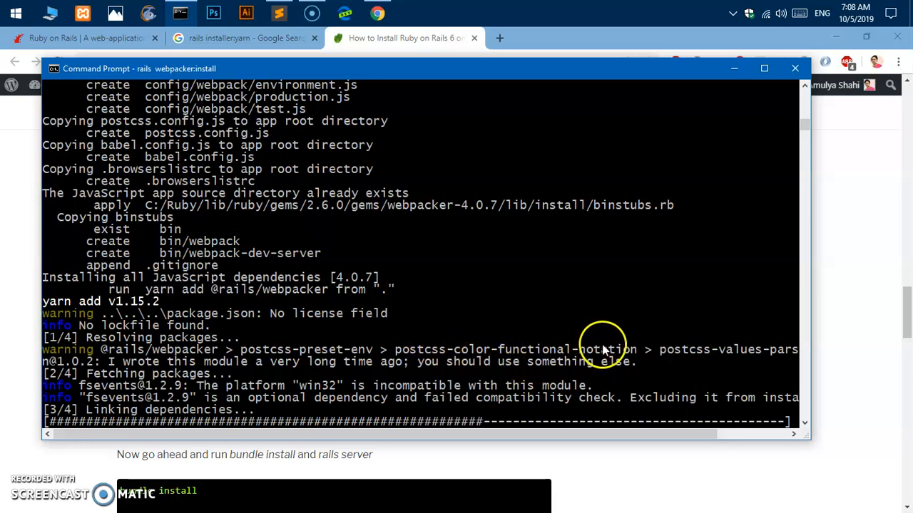
mouse_move(806, 360)
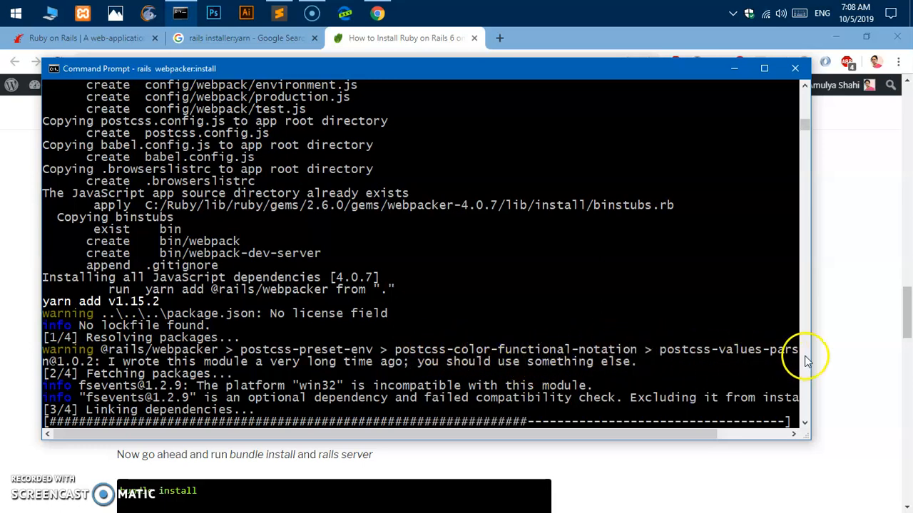
scroll("down", 3)
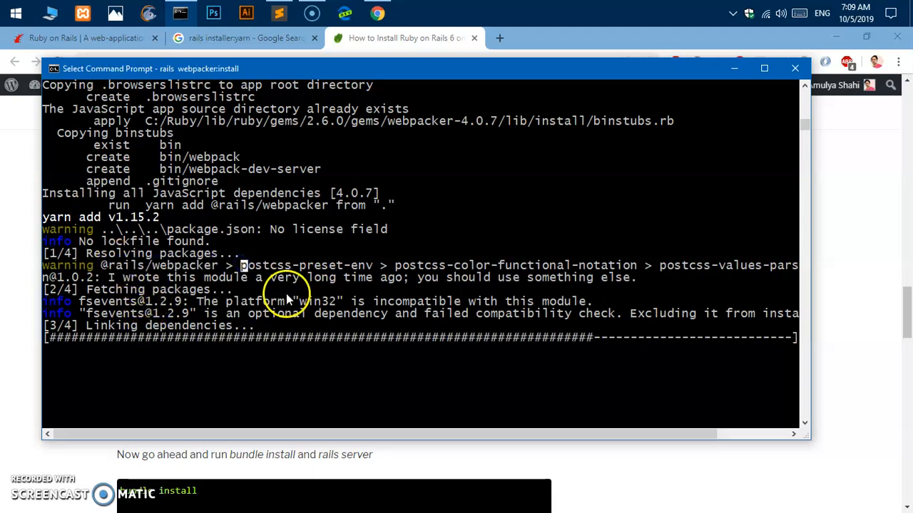
scroll("down", 3)
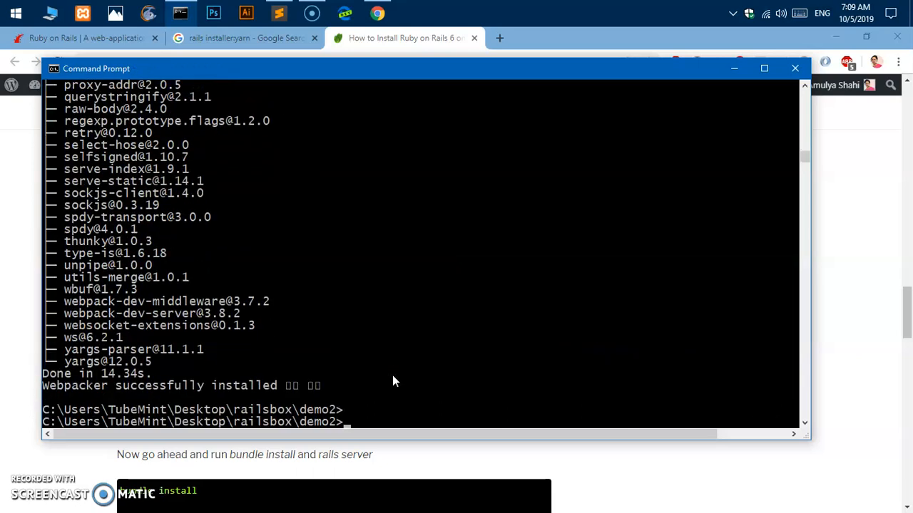
Type 'rails s' at the demo2 prompt to boot Puma in development
type("rails s")
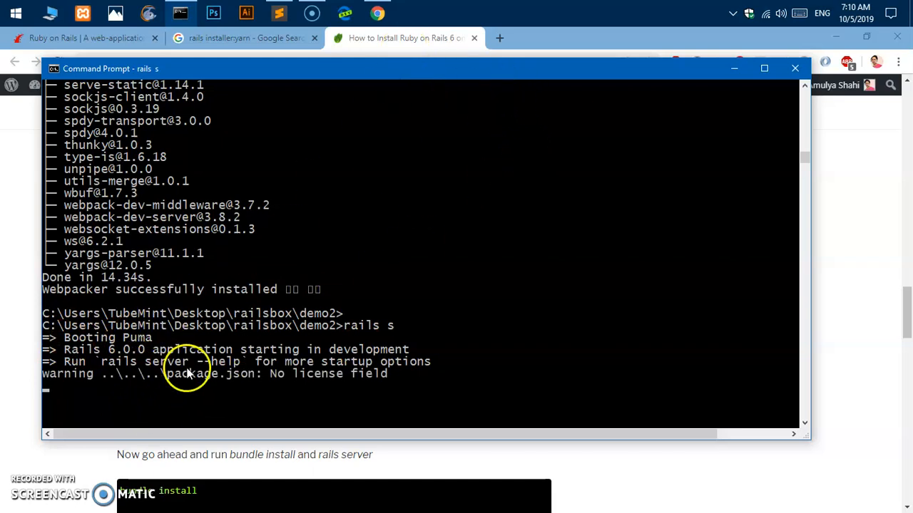
mouse_move(355, 377)
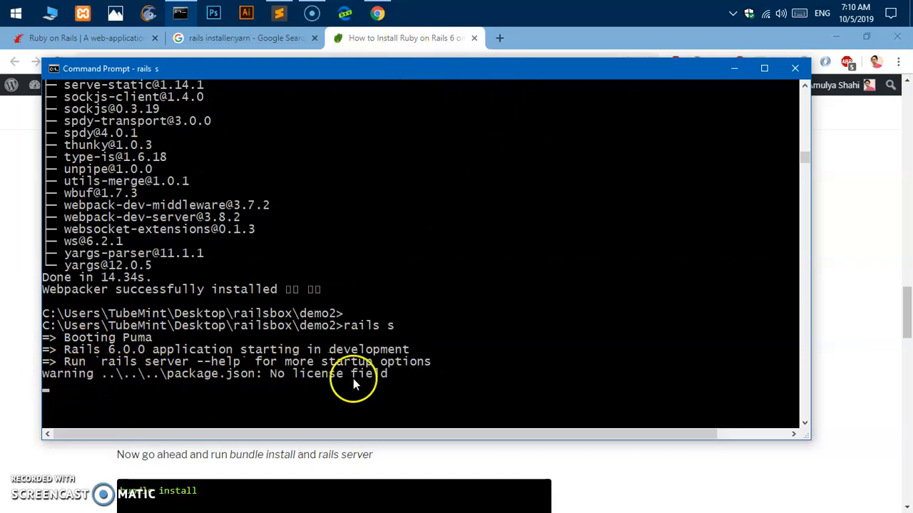
mouse_move(174, 353)
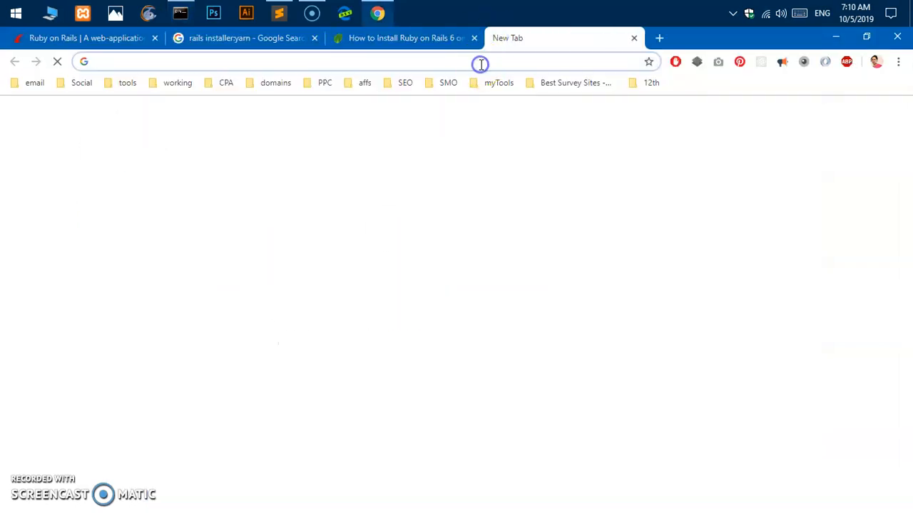
Enter localhost:3000 in a new Chrome tab, which reports the sqlite3 adapter error
type("localhost:3000")
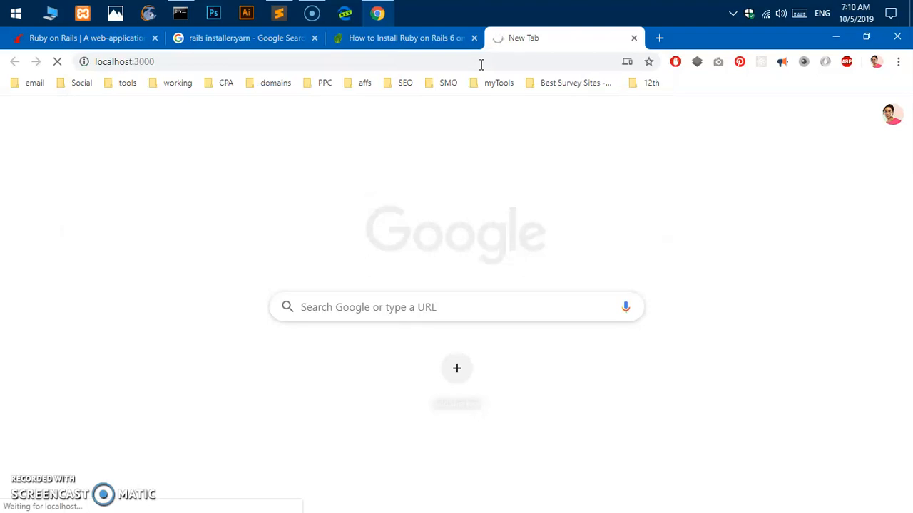
mouse_move(619, 234)
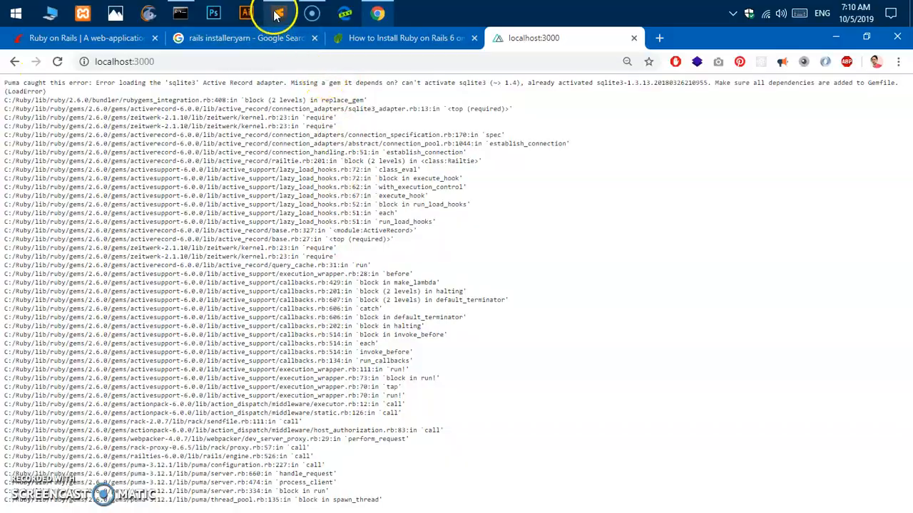
Point the Gemfile's sqlite3 gem at the add-gemspec branch, save, and run 'bundle install'
left_click(279, 12)
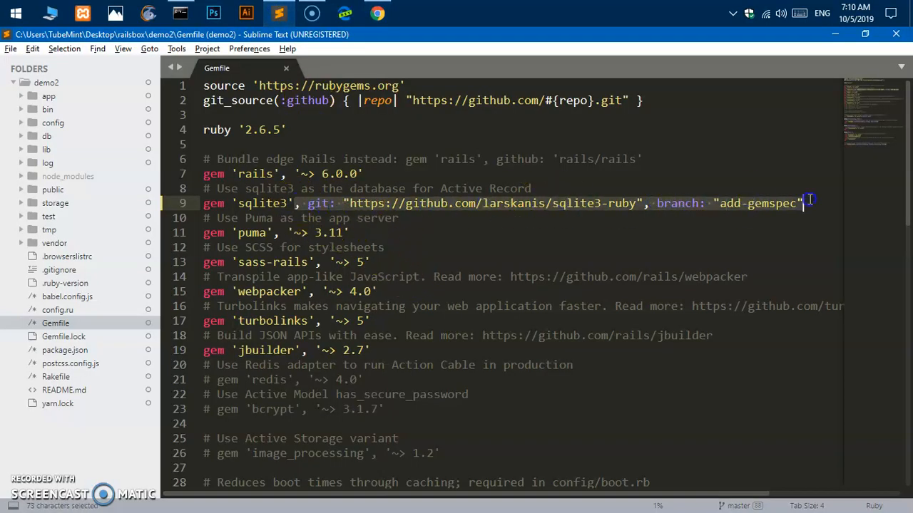
key("Delete")
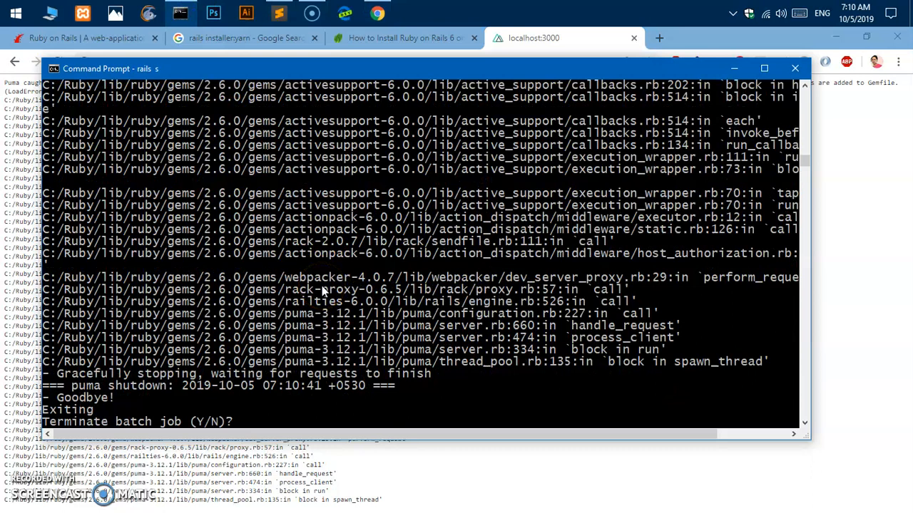
type("y")
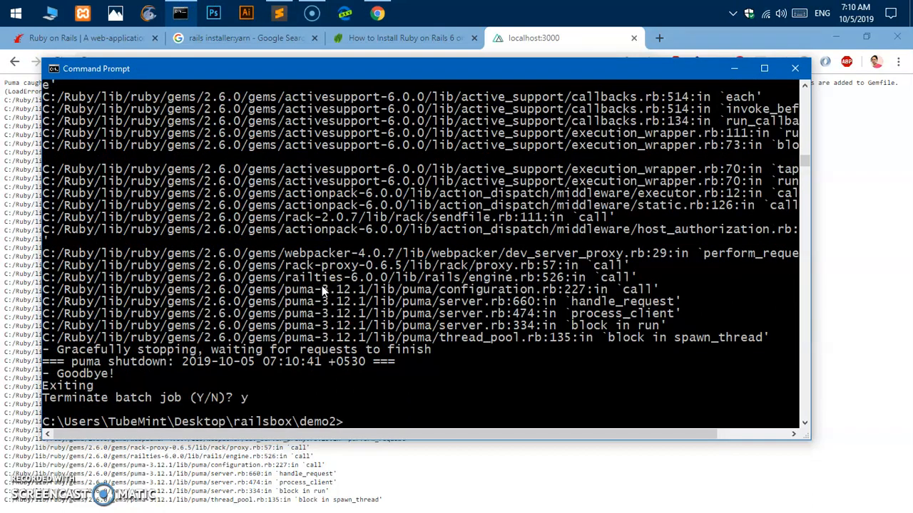
type("rails webpacker:install")
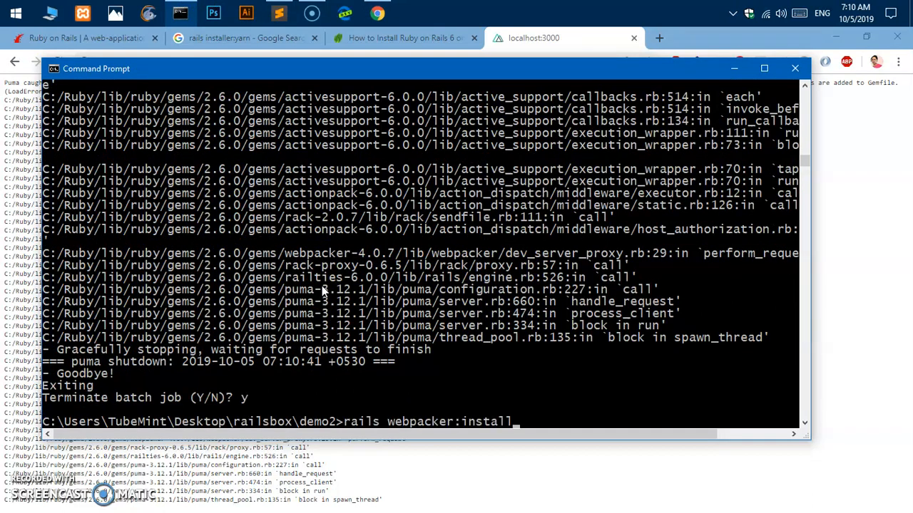
type("bundle install")
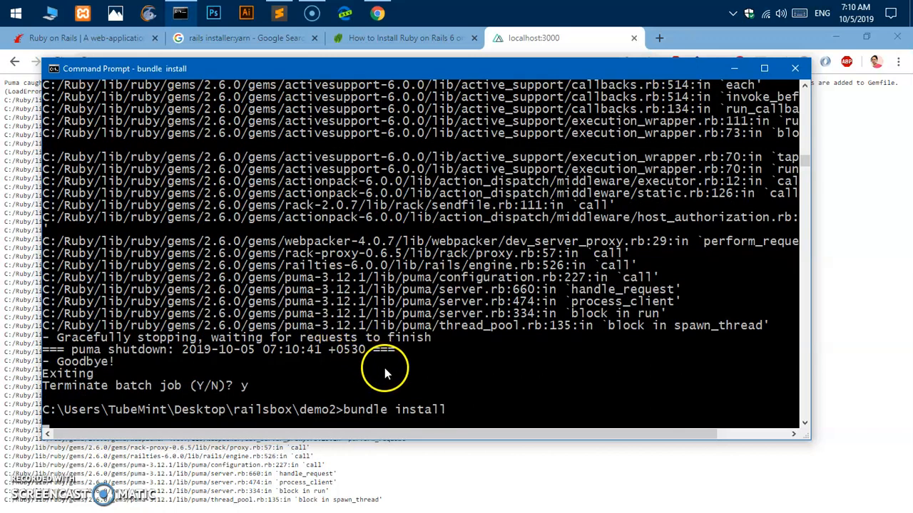
mouse_move(388, 376)
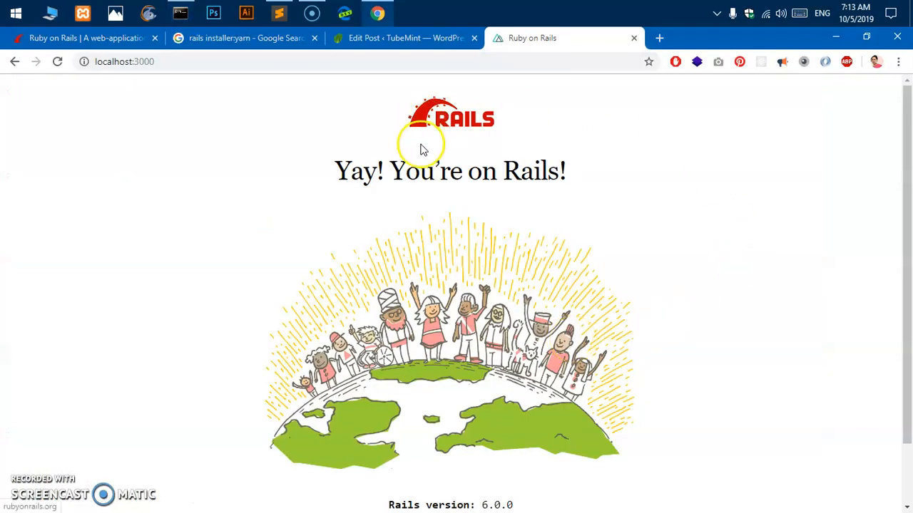
Return to the demo2 Gemfile and select the whole gem 'sqlite3' line
left_click(278, 13)
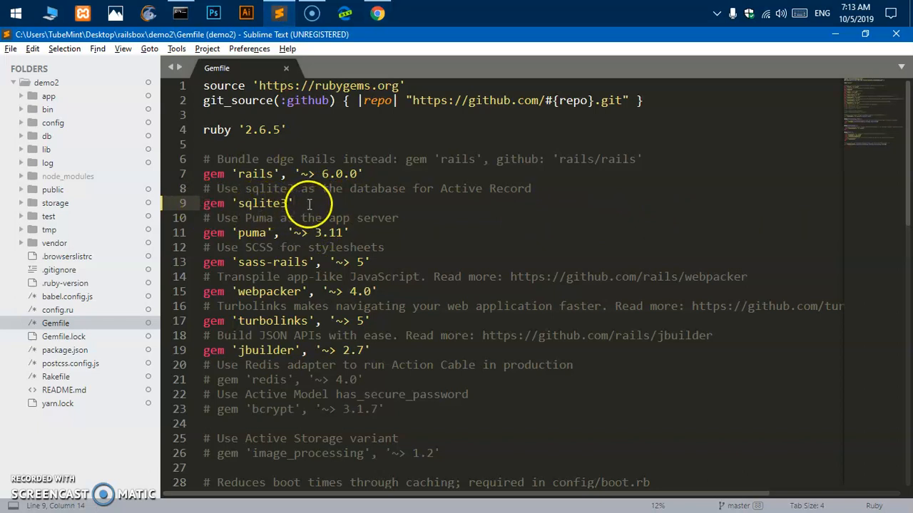
triple_click(246, 203)
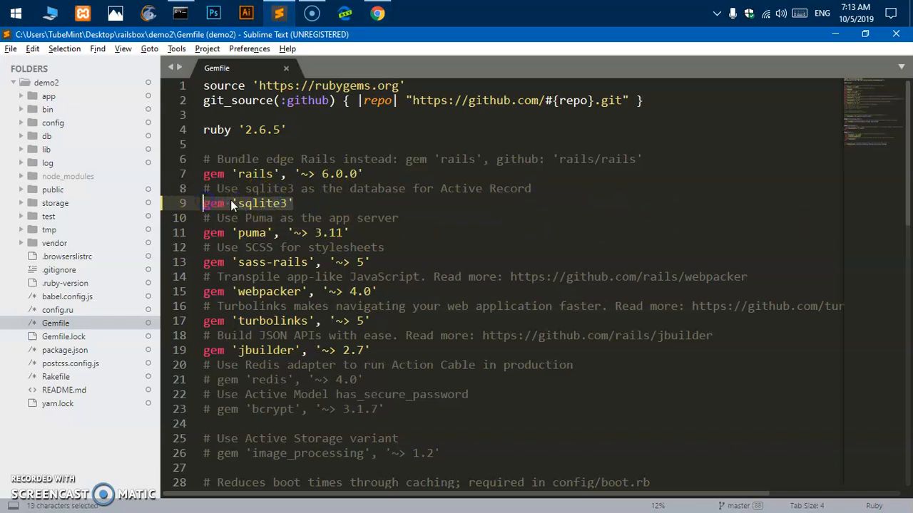
mouse_move(318, 215)
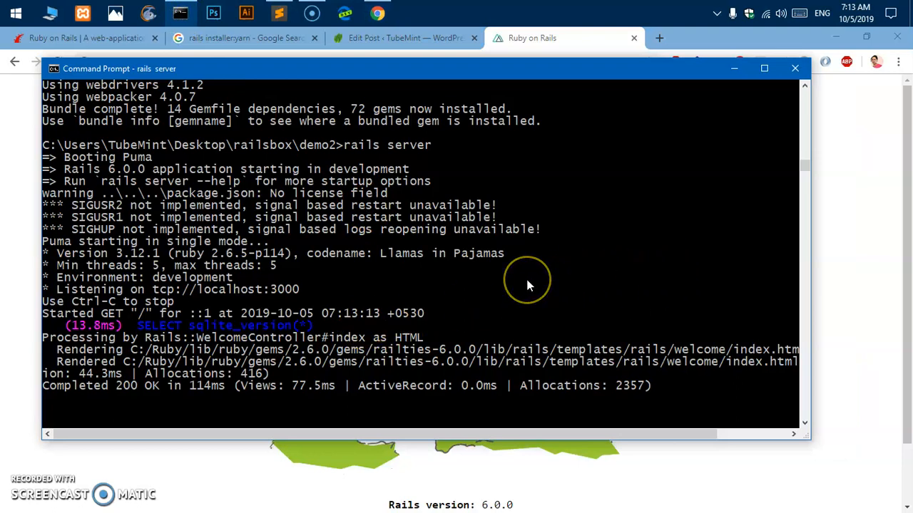
mouse_move(375, 132)
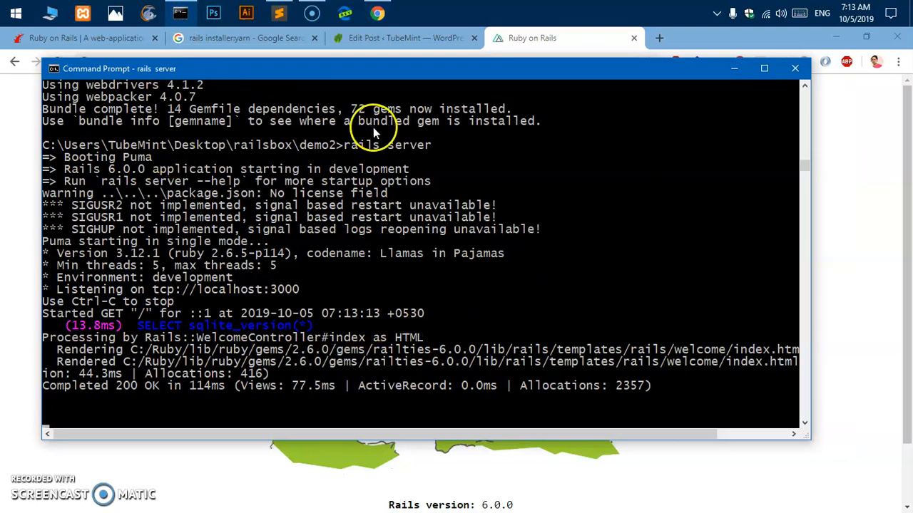
mouse_move(378, 282)
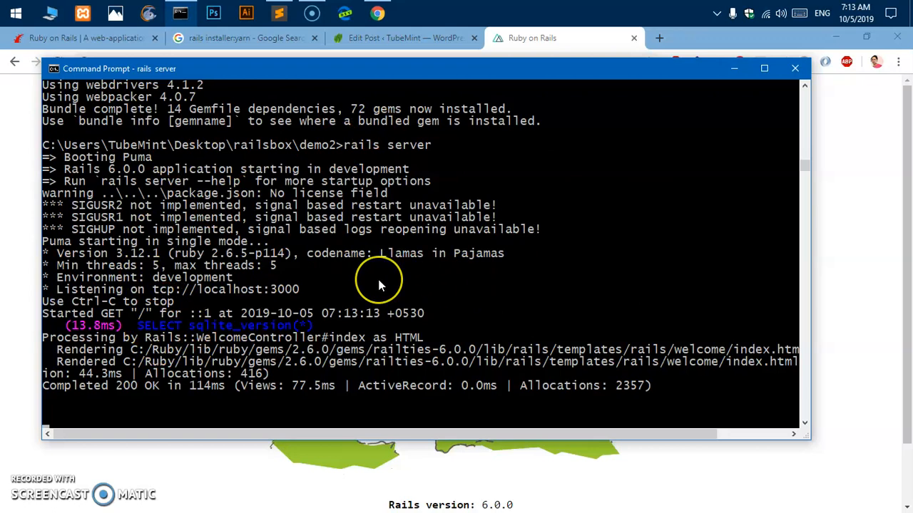
mouse_move(221, 135)
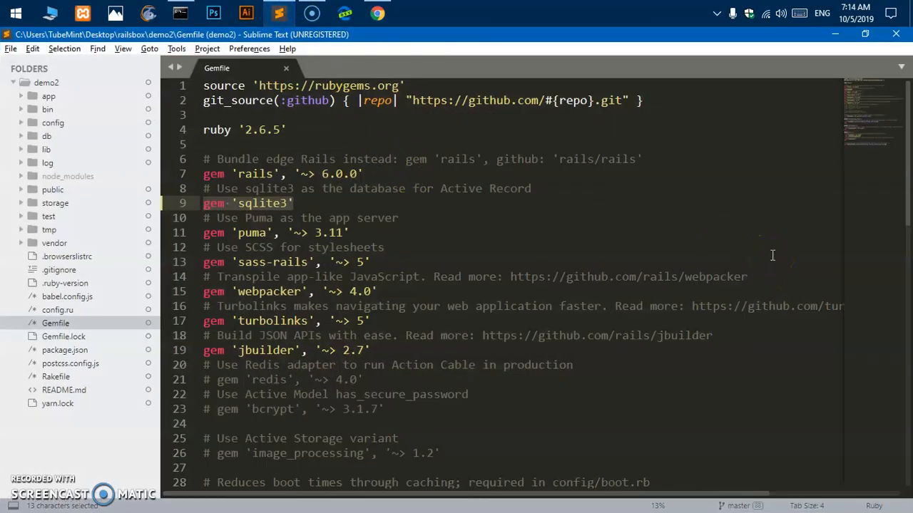
mouse_move(838, 37)
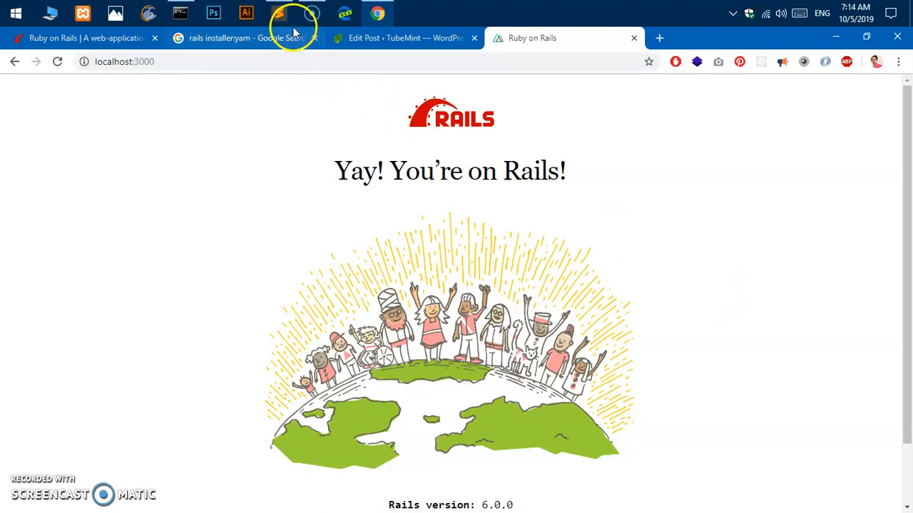
mouse_move(279, 13)
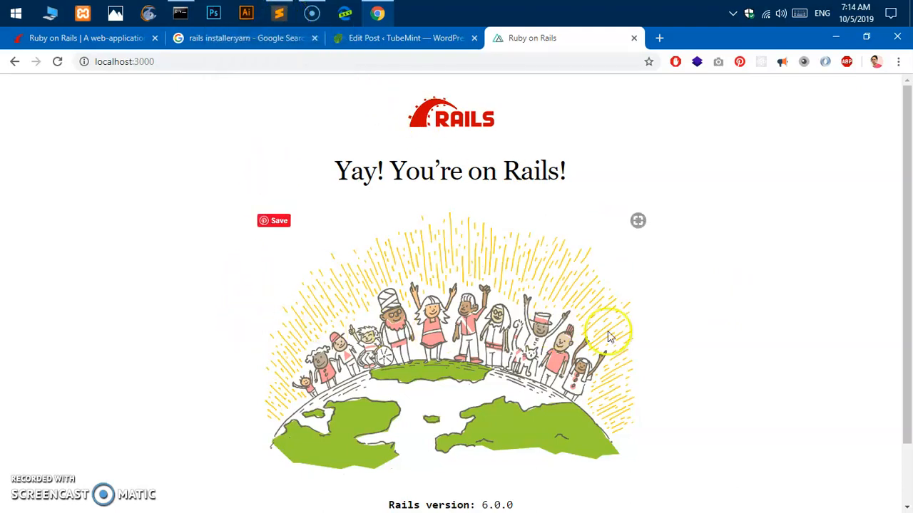
mouse_move(678, 331)
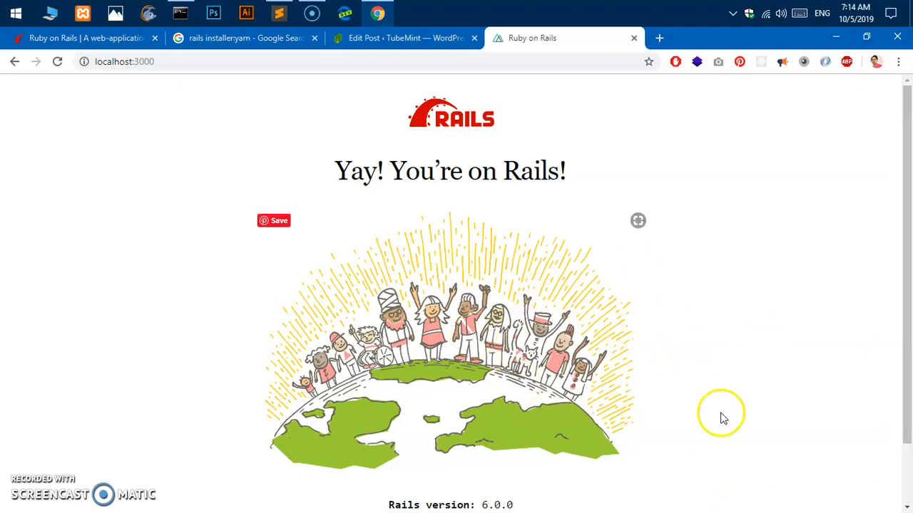
mouse_move(702, 327)
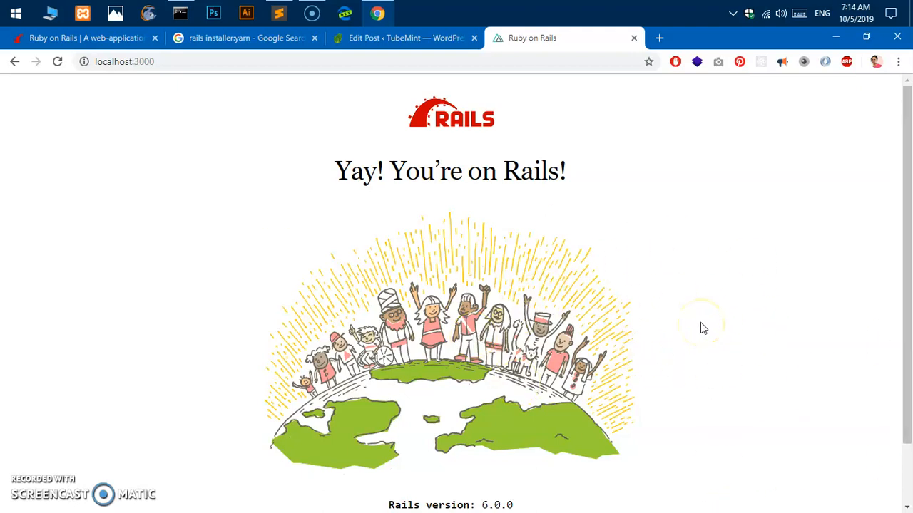
mouse_move(706, 387)
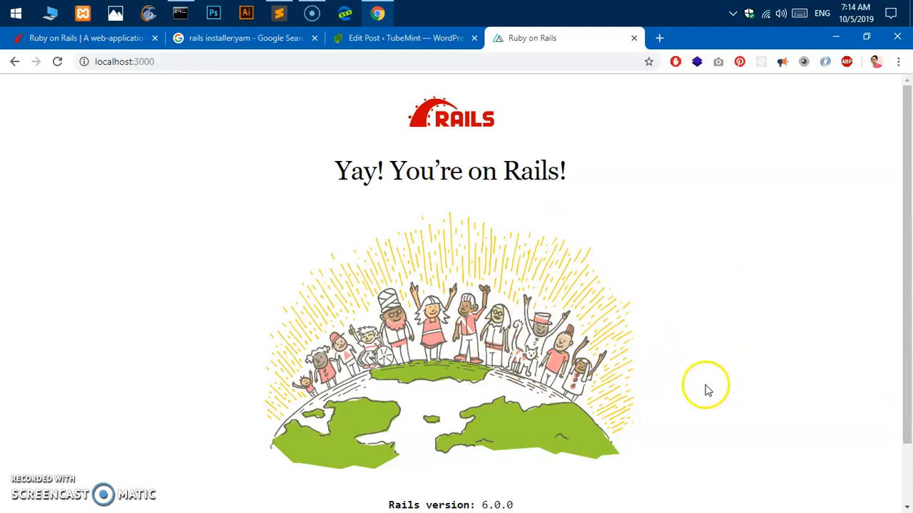
mouse_move(705, 387)
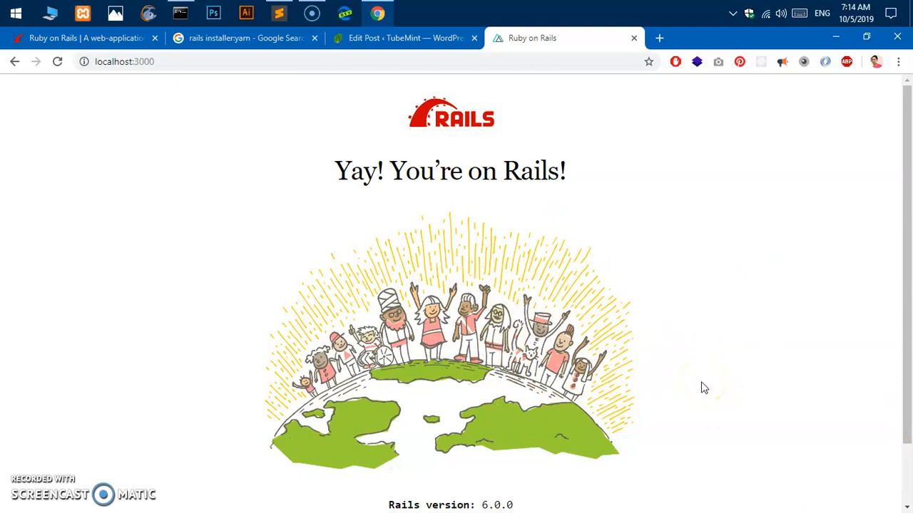